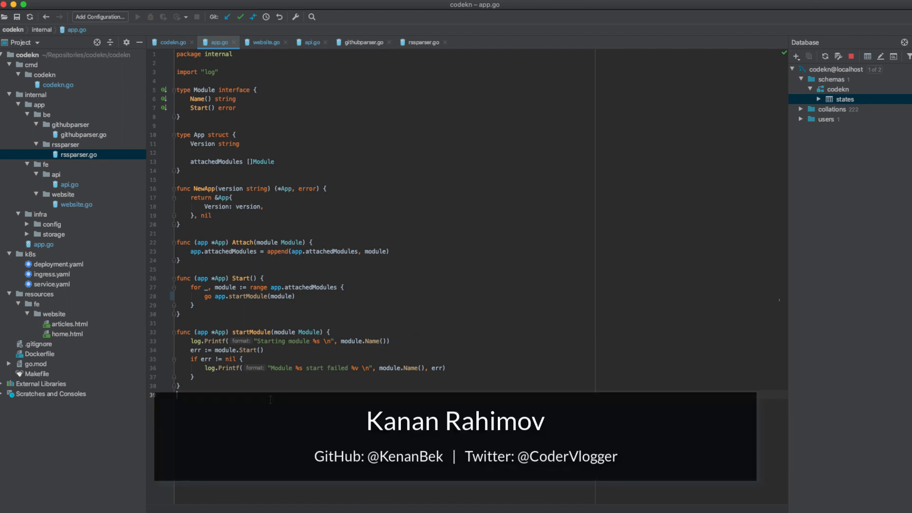
Step: Bring codekn.go's module setup block and interrupt-signal loop into view in the editor
{"action": "left_click", "coordinate": [171, 42]}
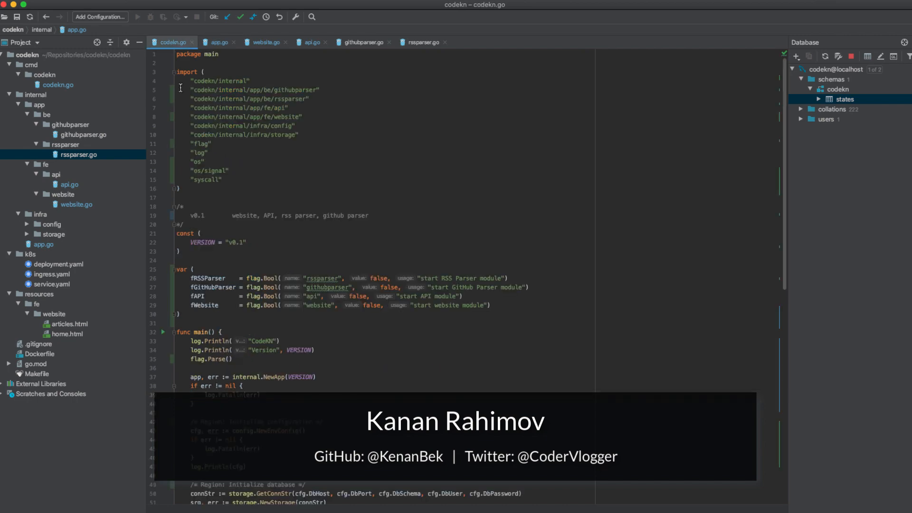
{"action": "scroll", "scroll_direction": "down", "scroll_amount": 3}
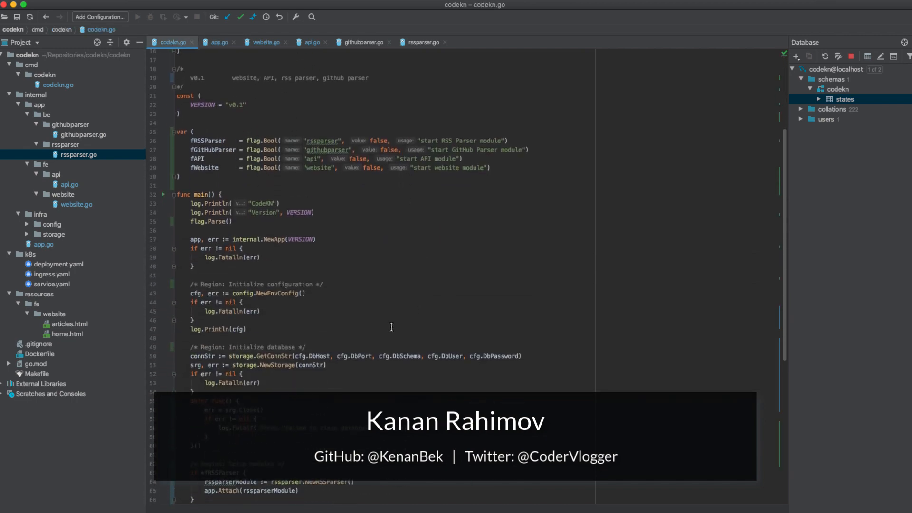
{"action": "scroll", "scroll_direction": "down", "scroll_amount": 3}
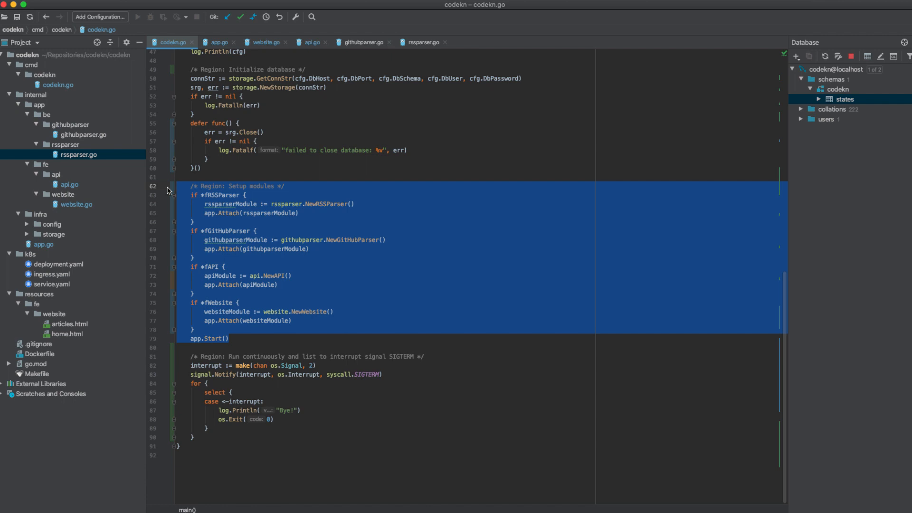
{"action": "left_click", "coordinate": [293, 447]}
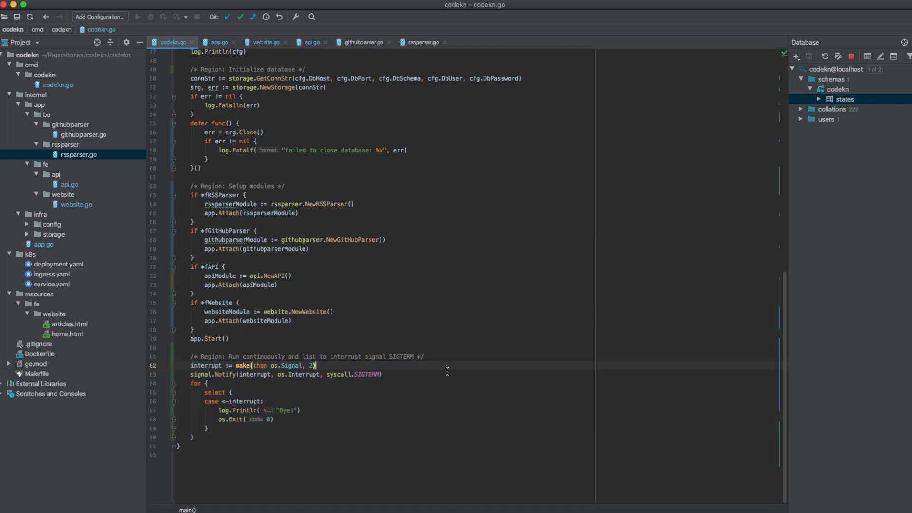
{"action": "key", "text": "cmd+tab"}
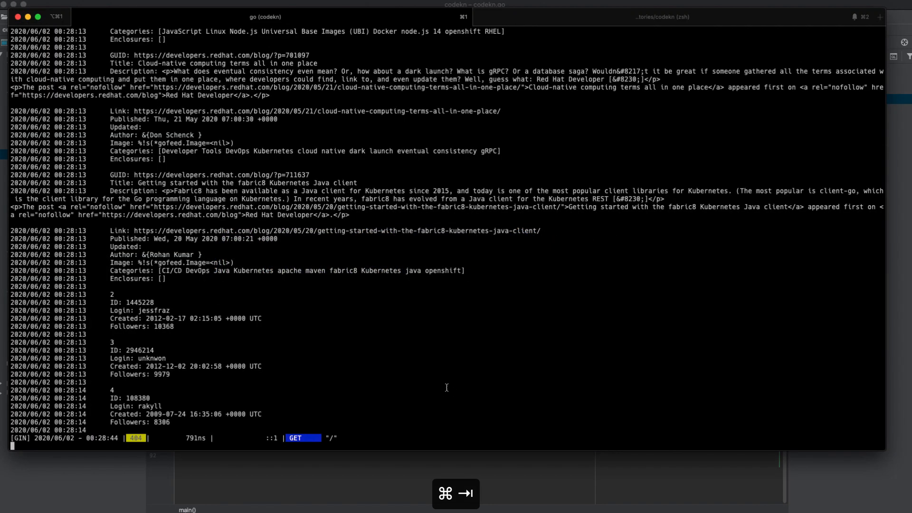
{"action": "scroll", "scroll_direction": "up", "scroll_amount": 3}
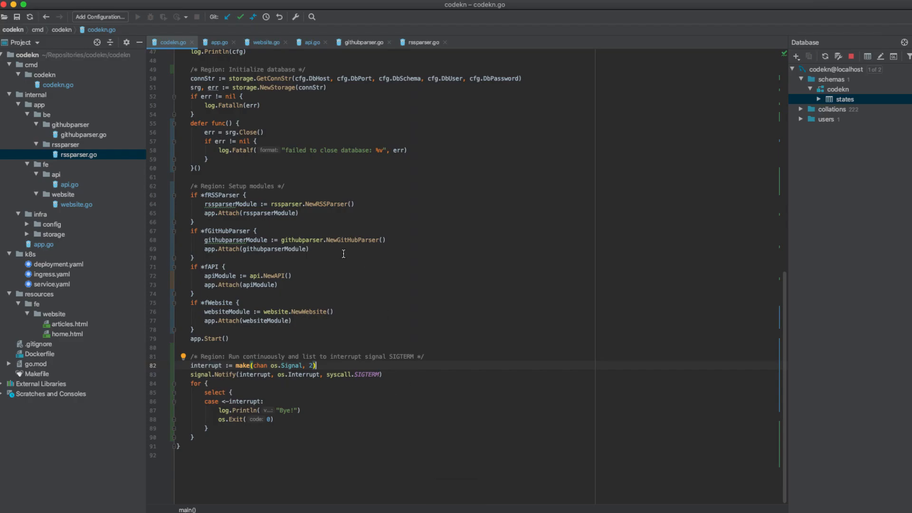
{"action": "scroll", "scroll_direction": "up", "scroll_amount": 3}
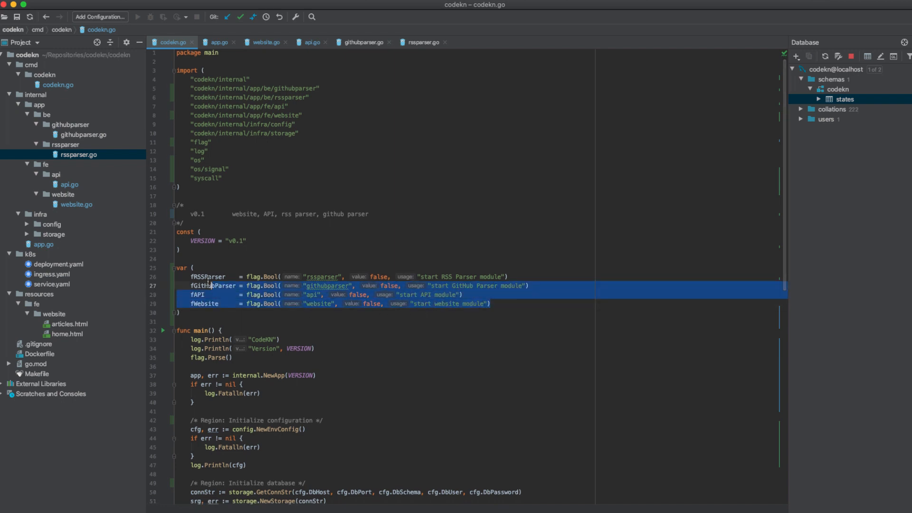
{"action": "left_click", "coordinate": [202, 304]}
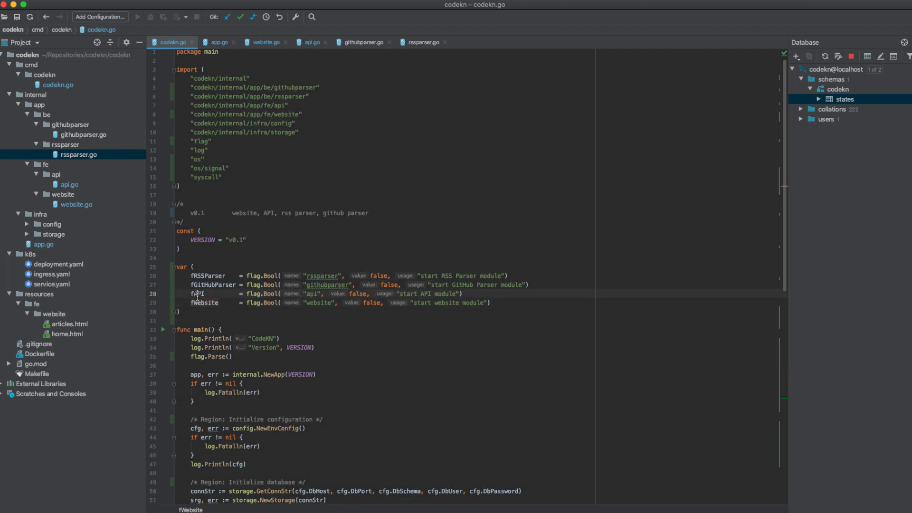
{"action": "mouse_move", "coordinate": [205, 302]}
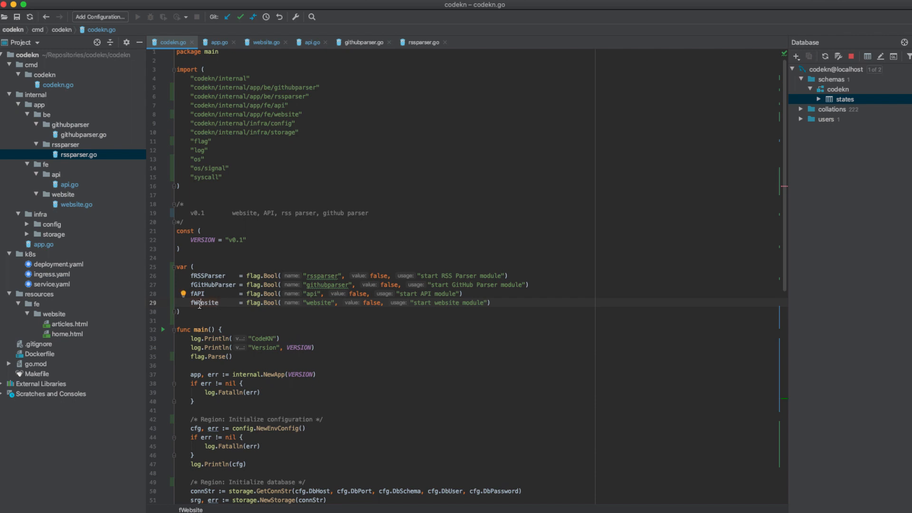
{"action": "mouse_move", "coordinate": [235, 307]}
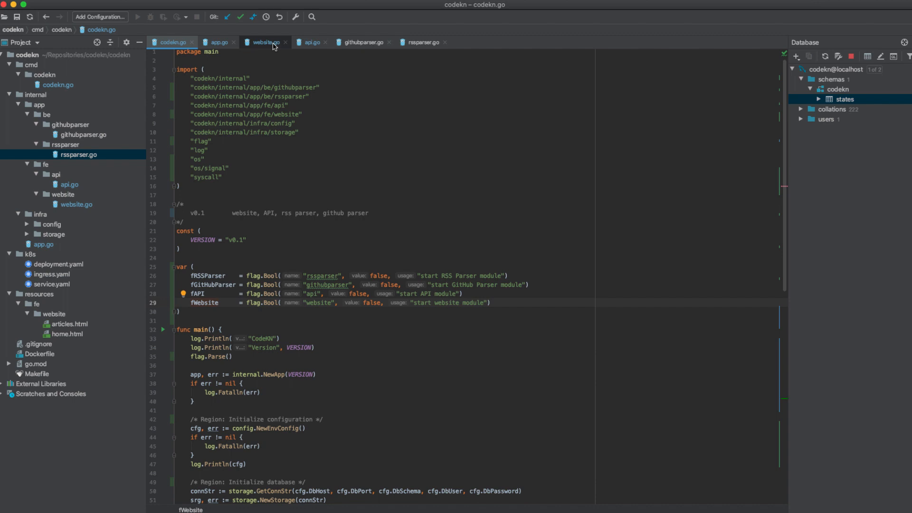
Step: Review website.go's page handlers, then move on to api.go with its routes on port 8082
{"action": "left_click", "coordinate": [265, 42]}
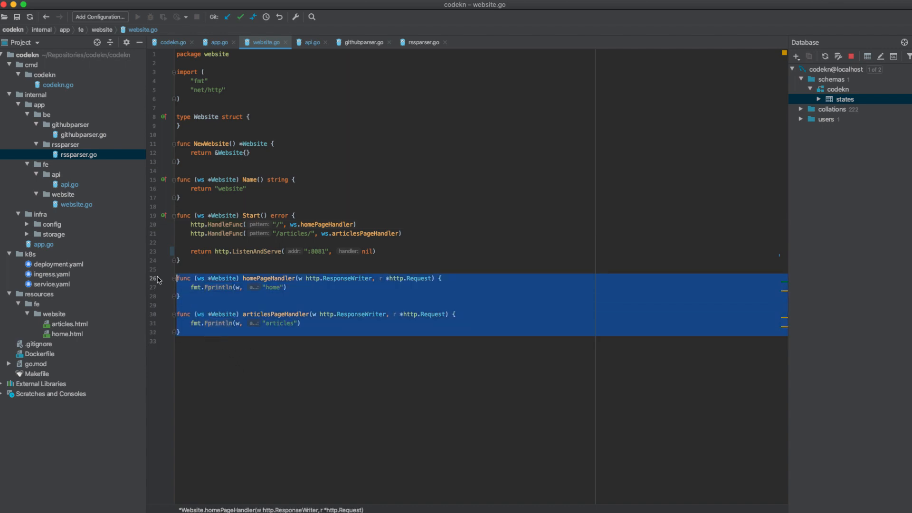
{"action": "mouse_move", "coordinate": [285, 327]}
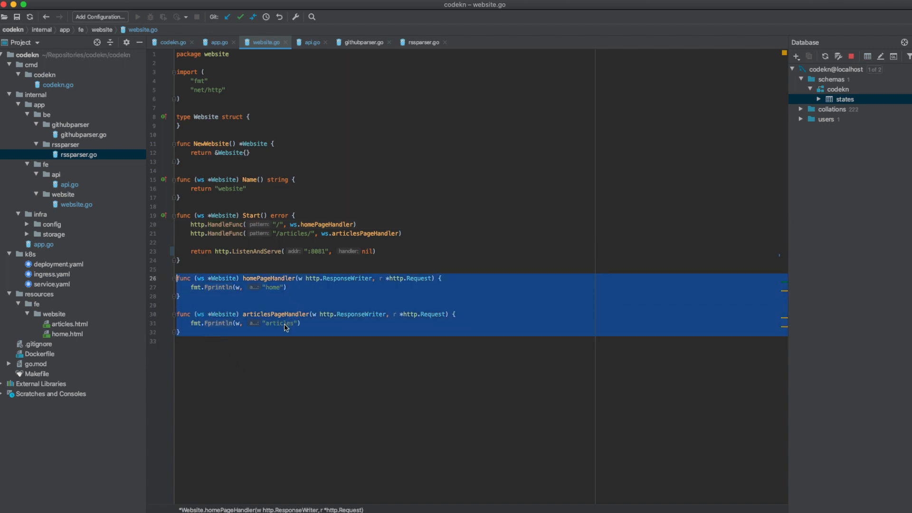
{"action": "left_click", "coordinate": [278, 224]}
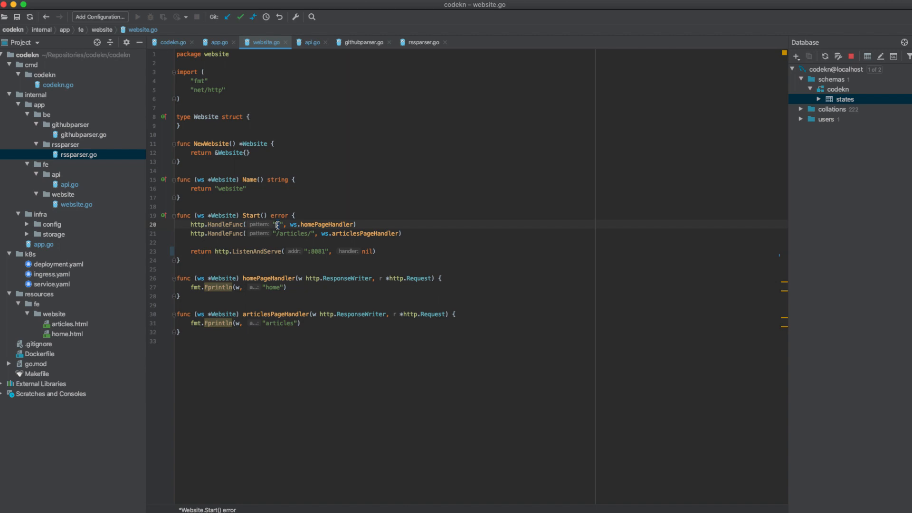
{"action": "left_click", "coordinate": [311, 42]}
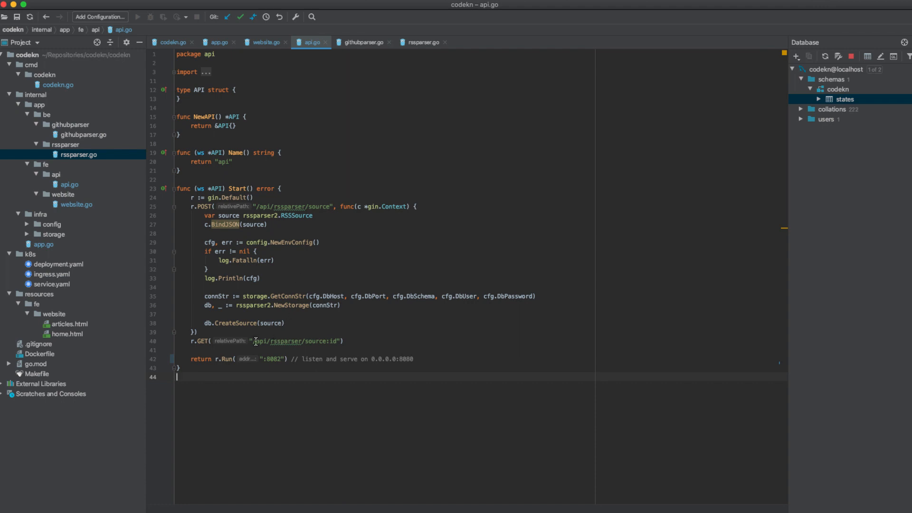
{"action": "mouse_move", "coordinate": [281, 342]}
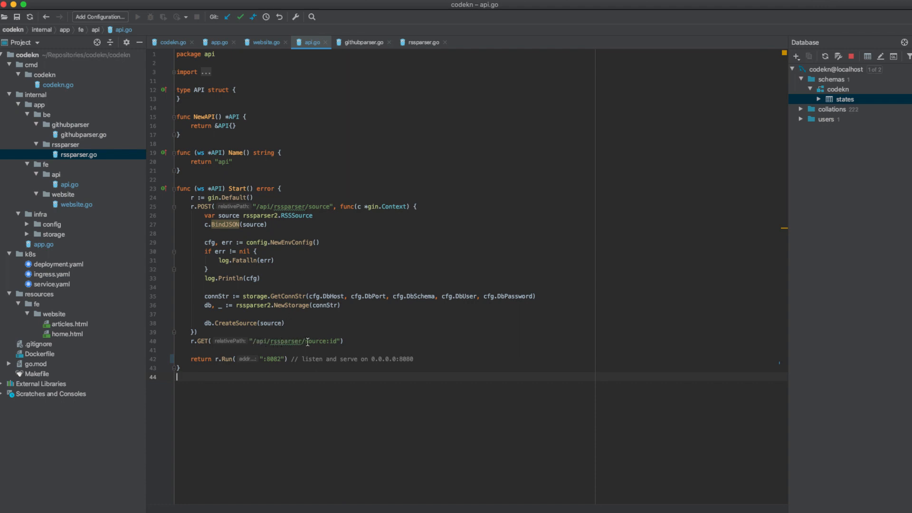
{"action": "double_click", "coordinate": [319, 341]}
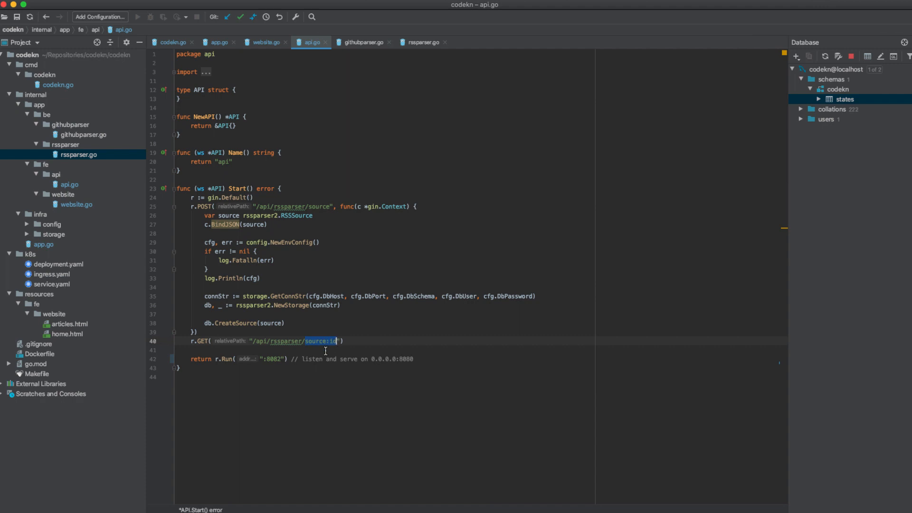
{"action": "left_click", "coordinate": [275, 260]}
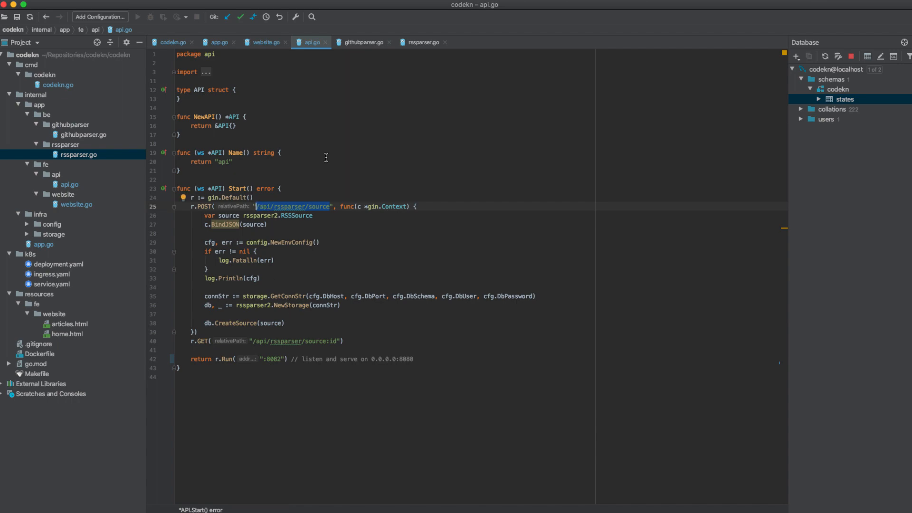
Step: Review githubparser.go's OAuth client setup and search for Go developers with 100+ followers
{"action": "left_click", "coordinate": [362, 42]}
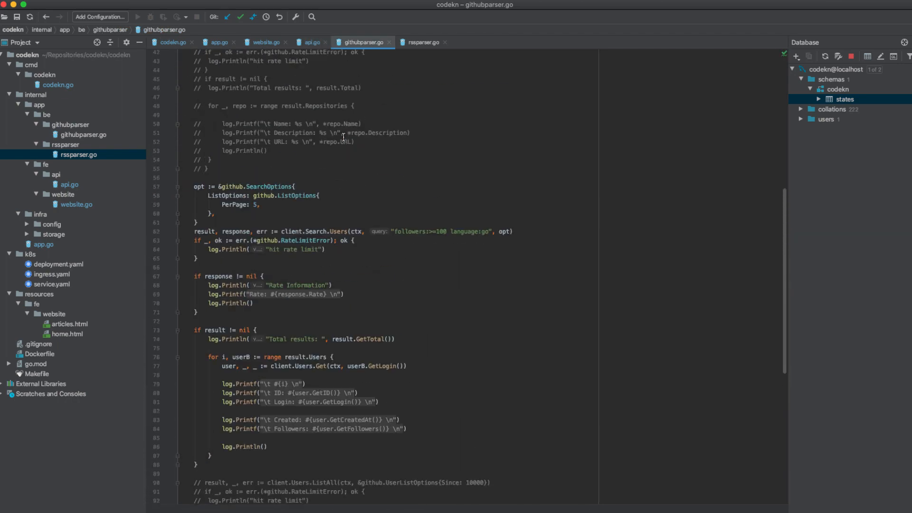
{"action": "scroll", "scroll_direction": "up", "scroll_amount": 3}
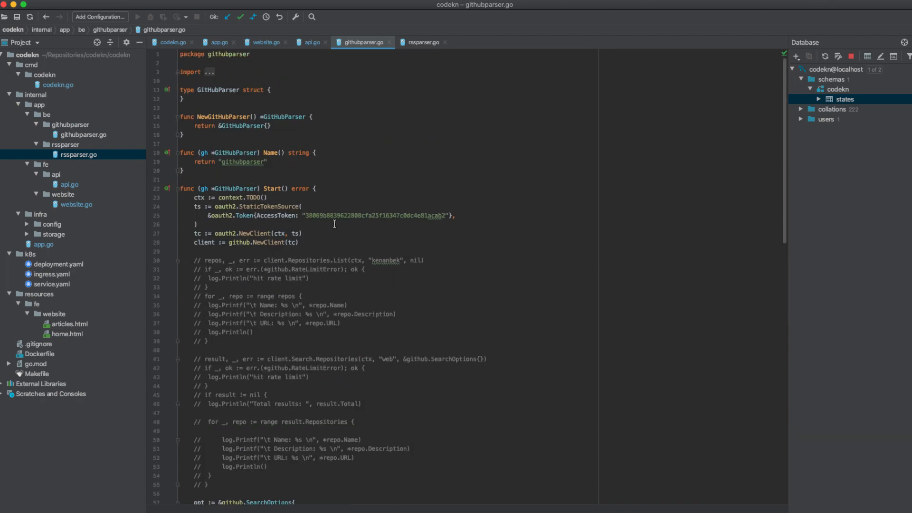
{"action": "mouse_move", "coordinate": [365, 79]}
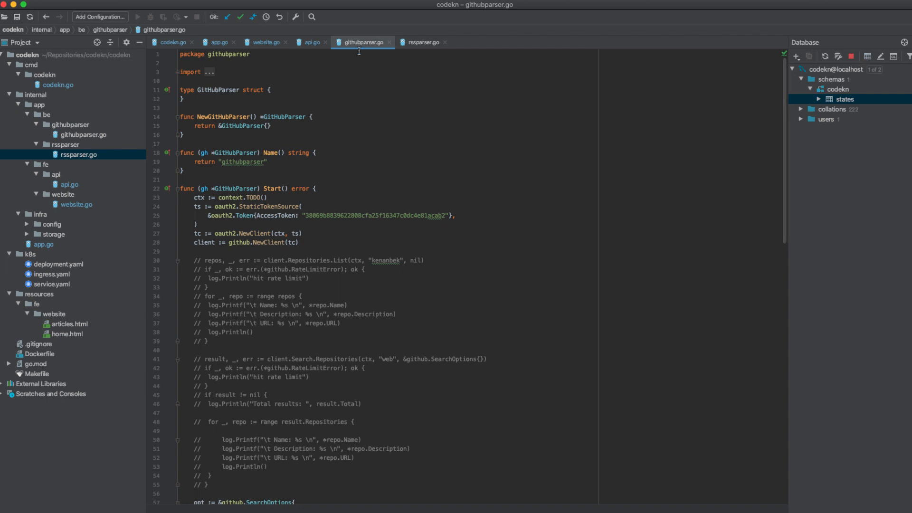
{"action": "mouse_move", "coordinate": [352, 165]}
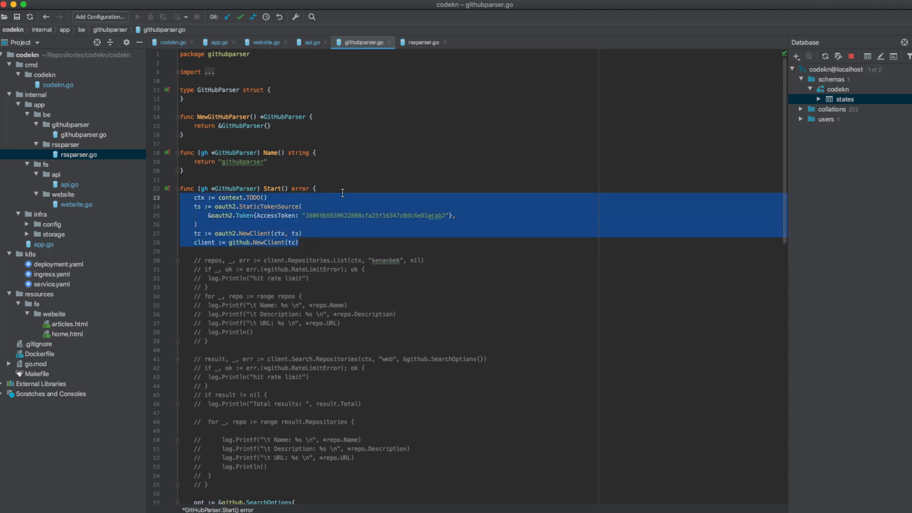
{"action": "scroll", "scroll_direction": "down", "scroll_amount": 3}
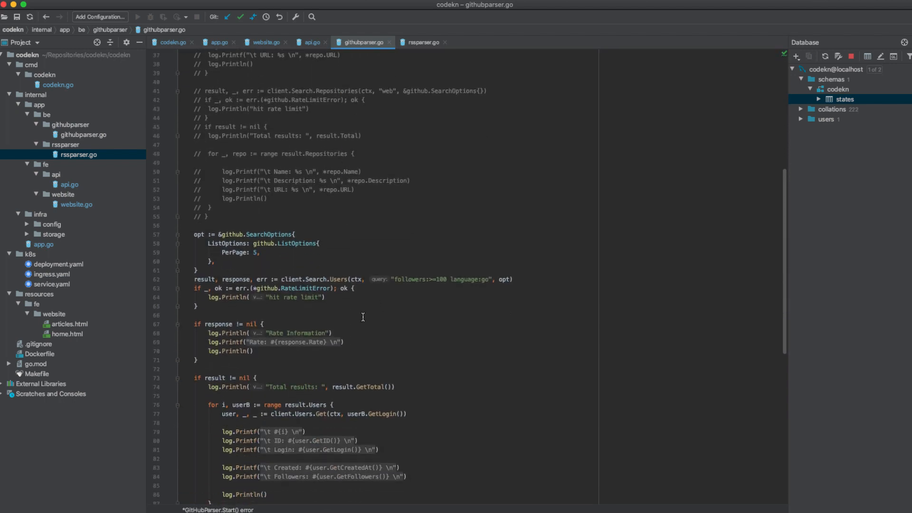
{"action": "scroll", "scroll_direction": "down", "scroll_amount": 3}
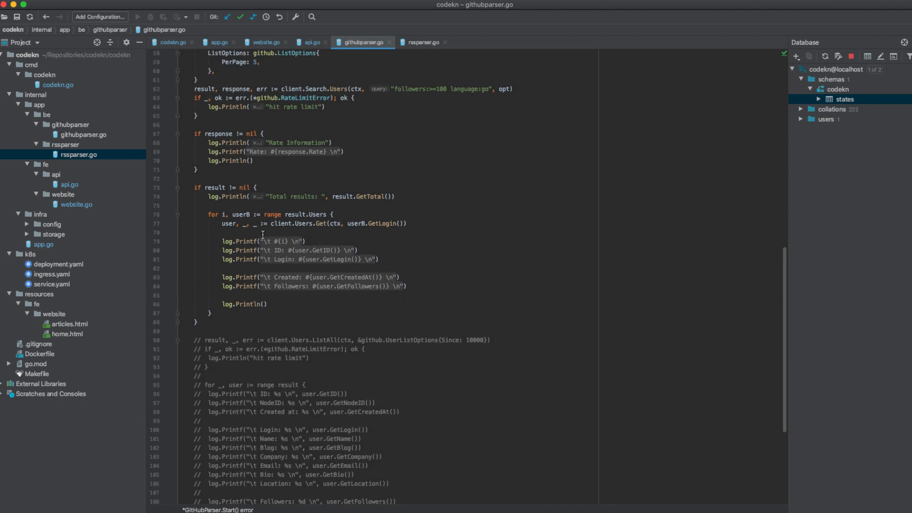
{"action": "mouse_move", "coordinate": [305, 312]}
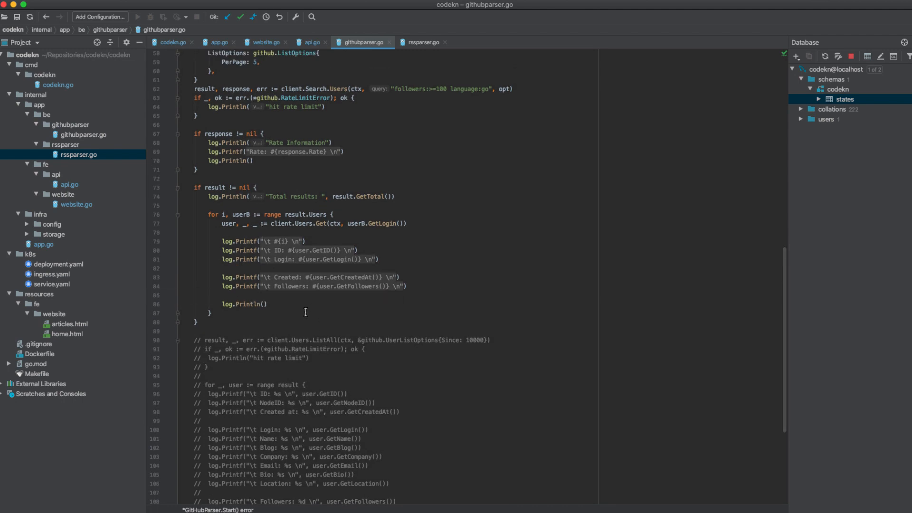
{"action": "scroll", "scroll_direction": "up", "scroll_amount": 3}
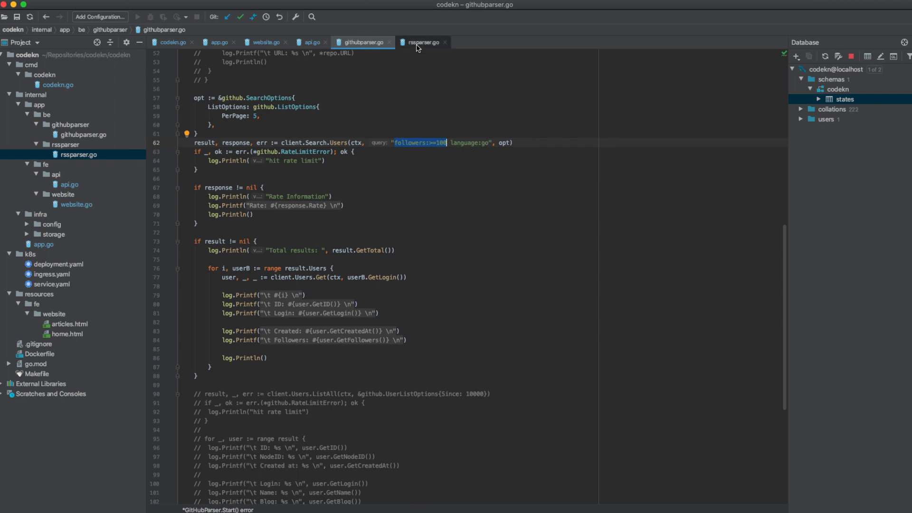
Step: Review rssparser.go's feed URL list and the Start loop that logs each feed item
{"action": "left_click", "coordinate": [424, 42]}
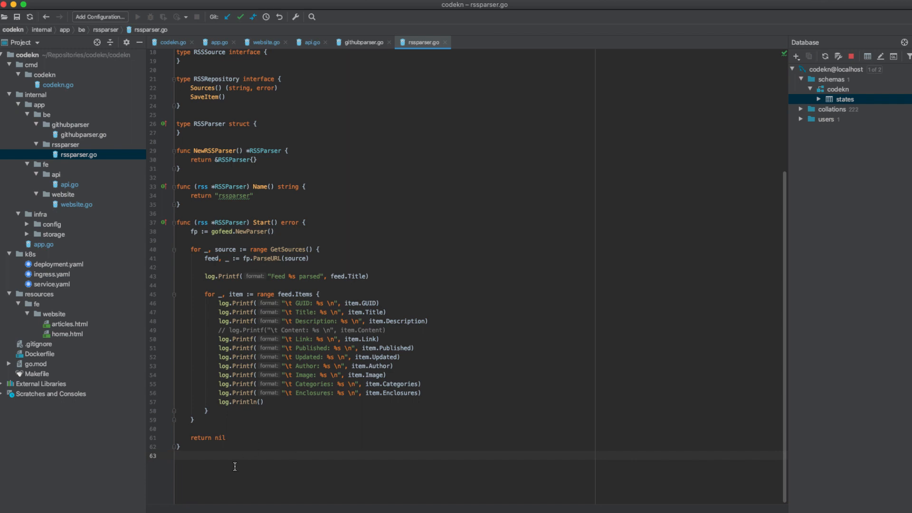
{"action": "scroll", "scroll_direction": "up", "scroll_amount": 3}
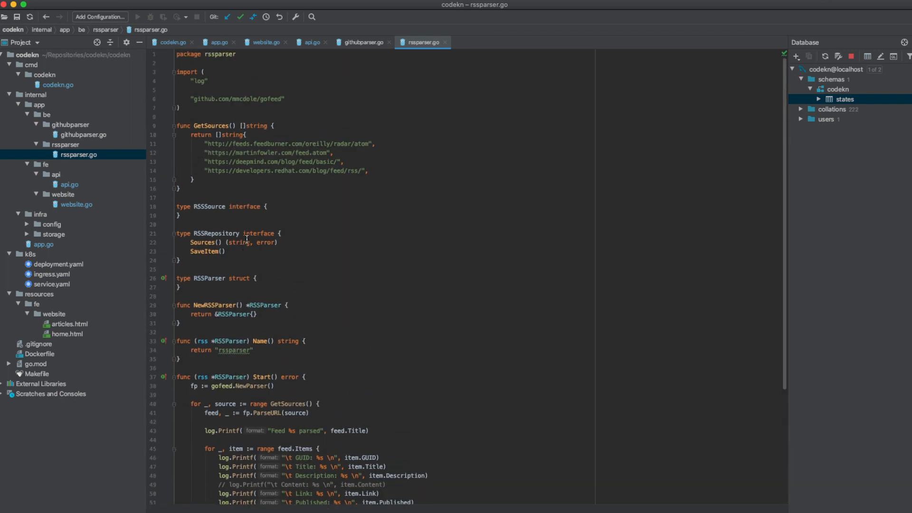
{"action": "left_click", "coordinate": [183, 188]}
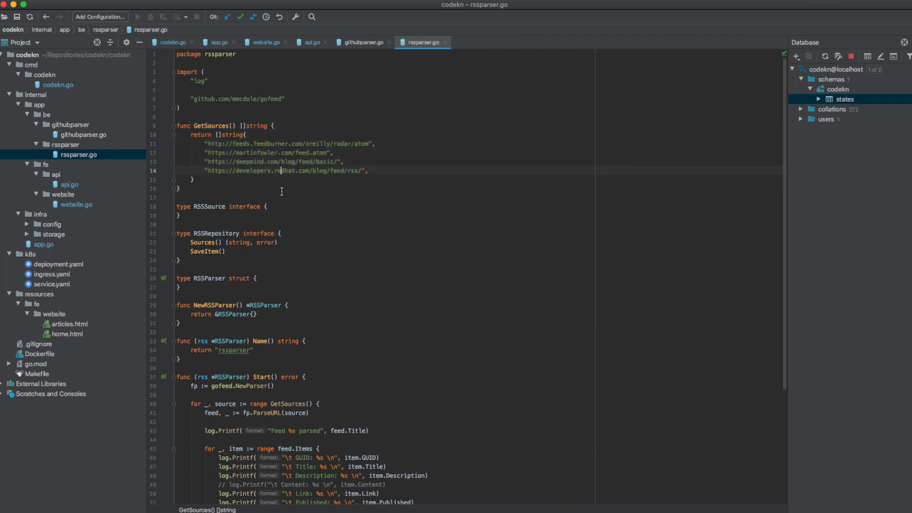
{"action": "scroll", "scroll_direction": "down", "scroll_amount": 3}
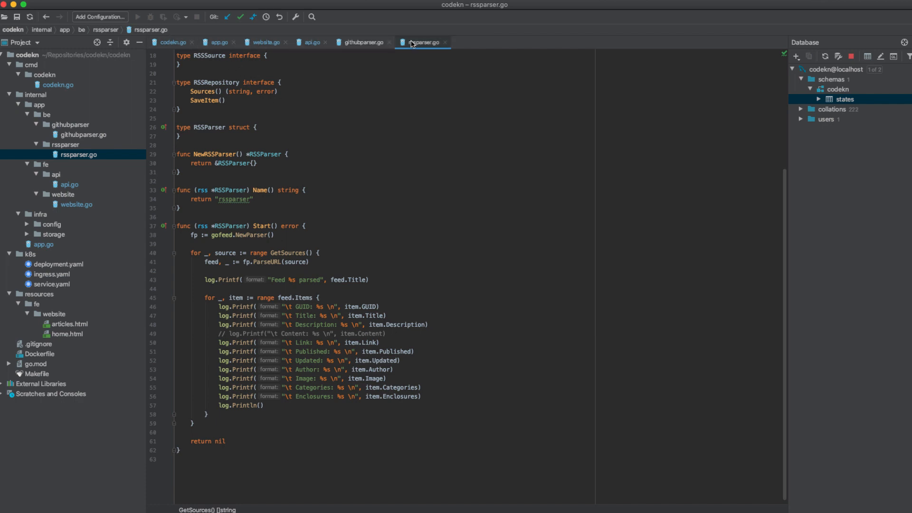
Step: Review app.go's Module interface with Name, the App struct and the Attach method
{"action": "left_click", "coordinate": [220, 41]}
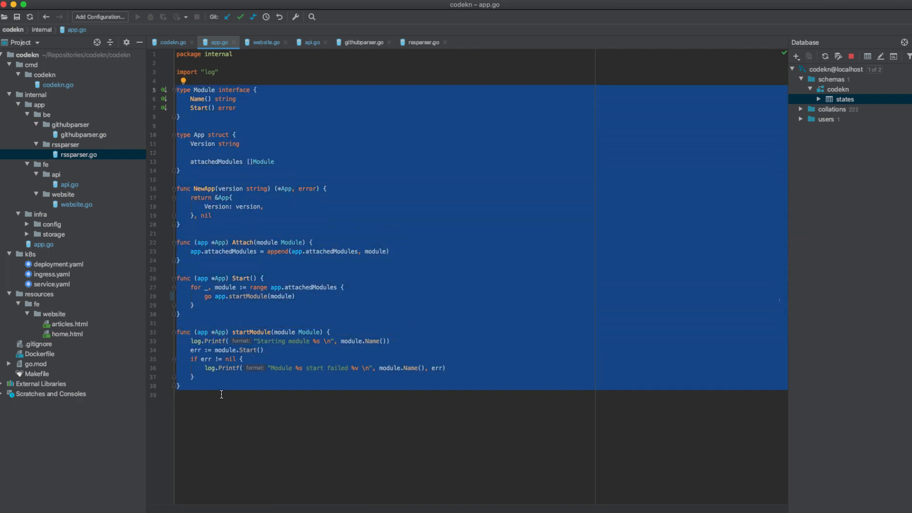
{"action": "left_click", "coordinate": [184, 170]}
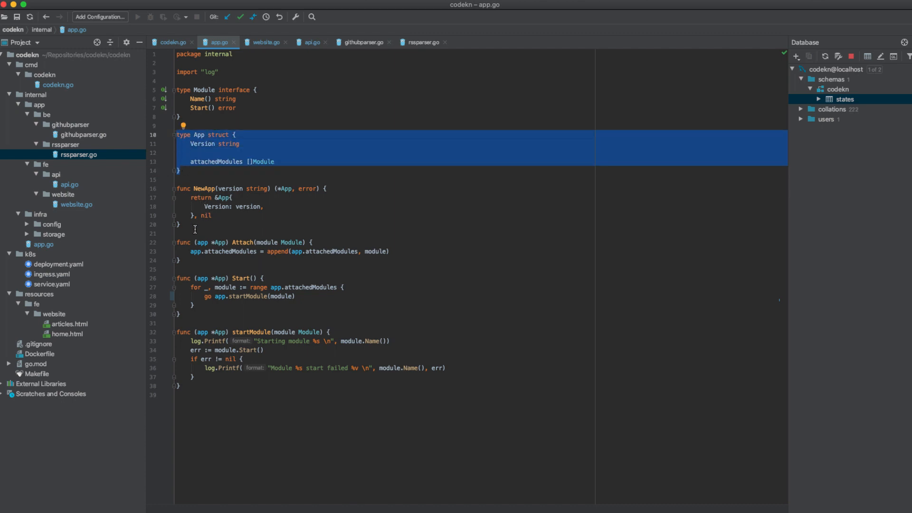
{"action": "left_click", "coordinate": [233, 202]}
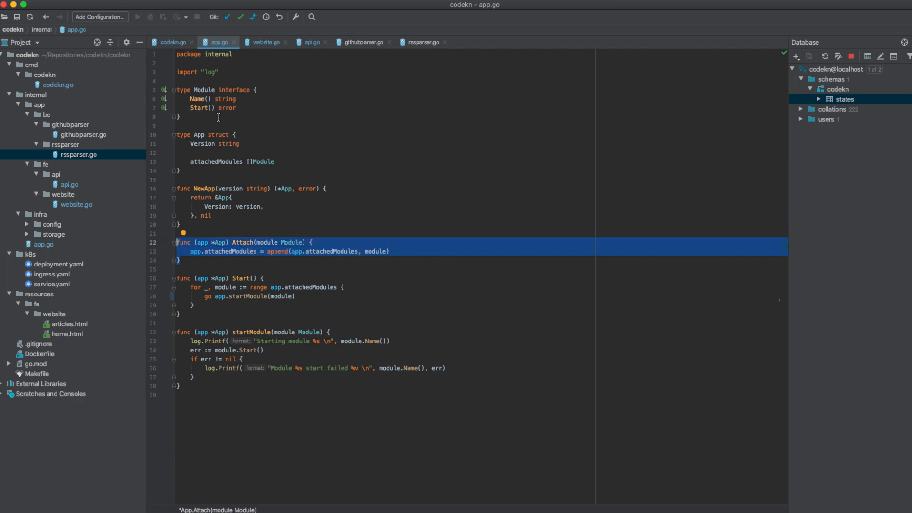
{"action": "left_click", "coordinate": [201, 98]}
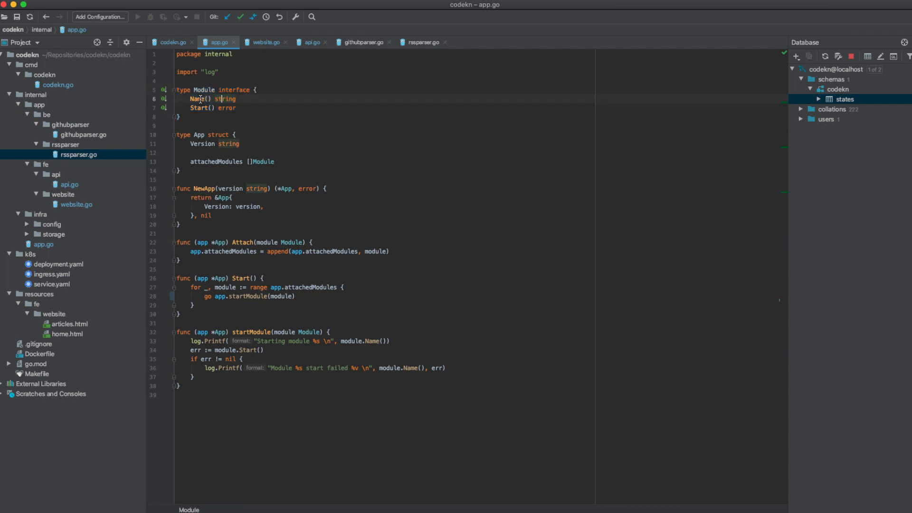
{"action": "mouse_move", "coordinate": [195, 98]}
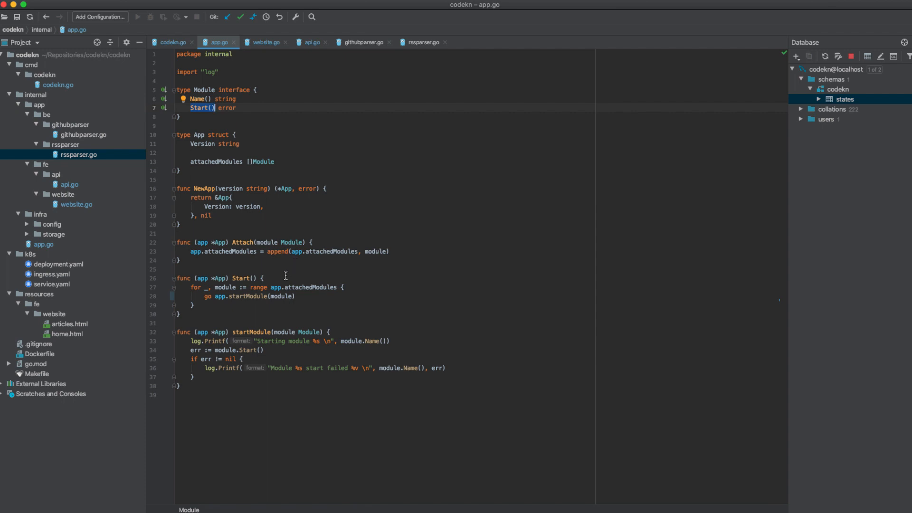
Step: Review the Start loop and select its app.startModule(module) goroutine call
{"action": "left_click", "coordinate": [235, 242]}
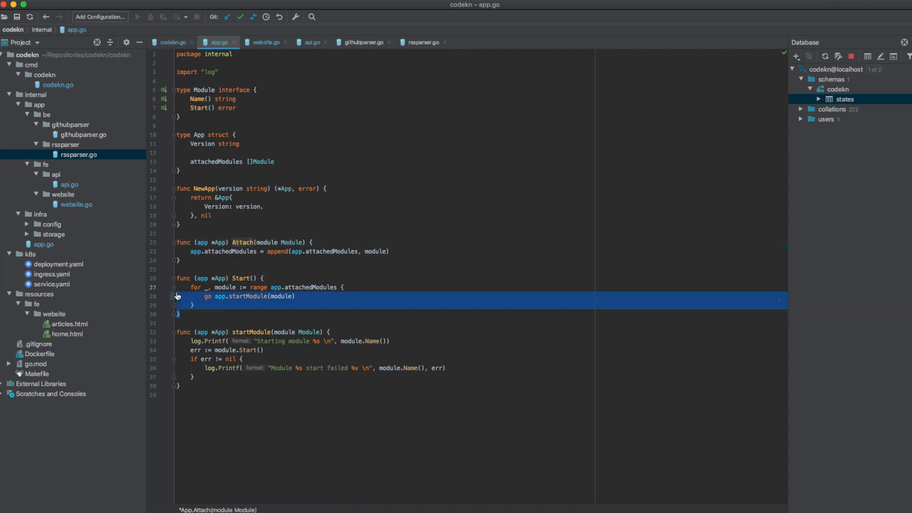
{"action": "left_click", "coordinate": [231, 297]}
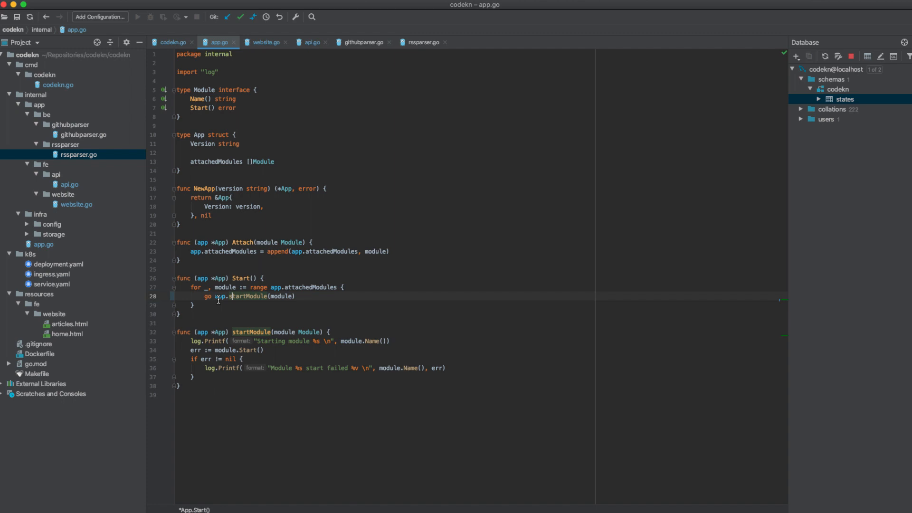
{"action": "double_click", "coordinate": [250, 297]}
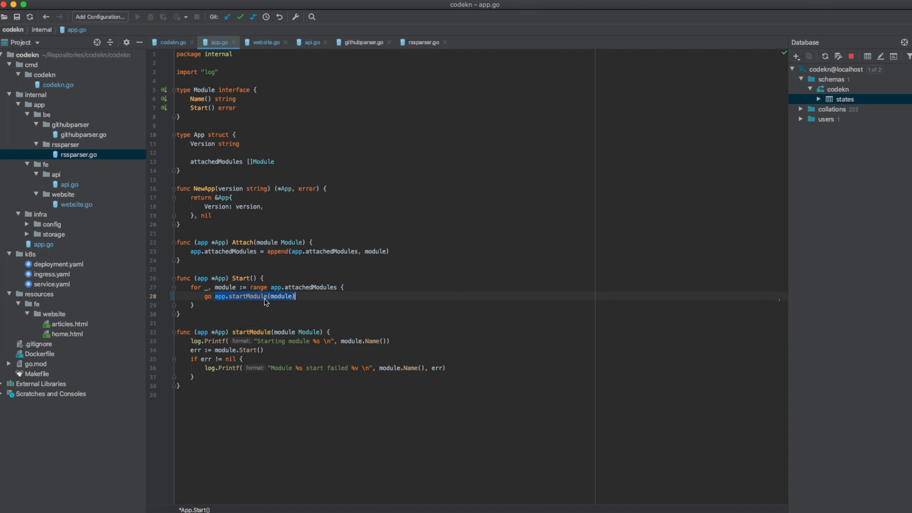
{"action": "mouse_move", "coordinate": [220, 300]}
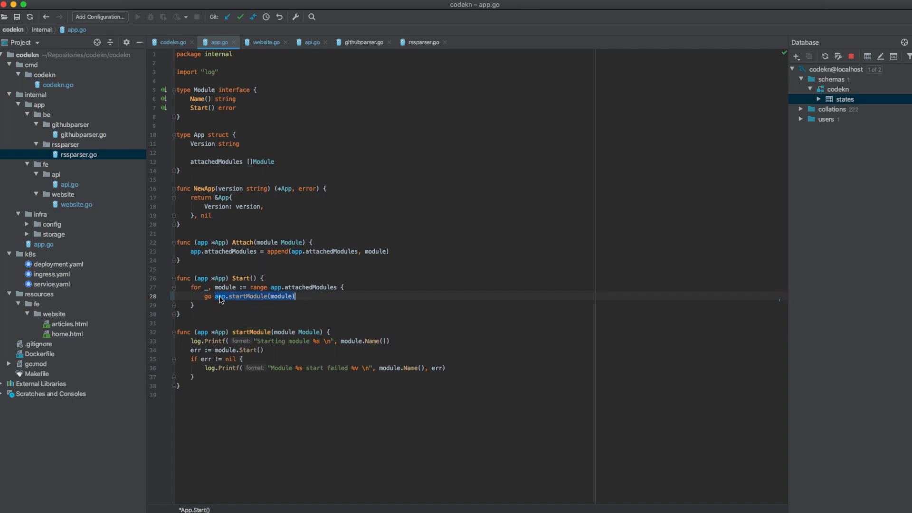
{"action": "mouse_move", "coordinate": [219, 296]}
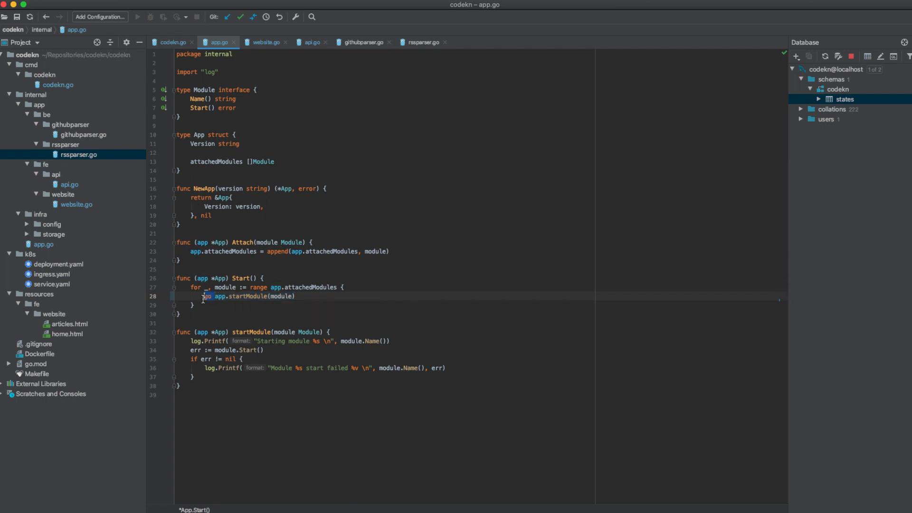
{"action": "mouse_move", "coordinate": [247, 299]}
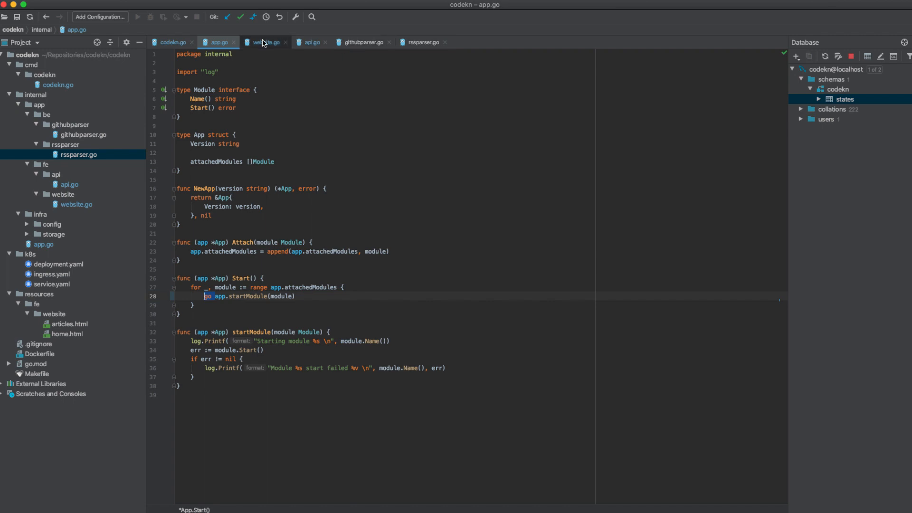
Step: Glance at website.go's Name and Start methods, then return to app.go
{"action": "left_click", "coordinate": [266, 42]}
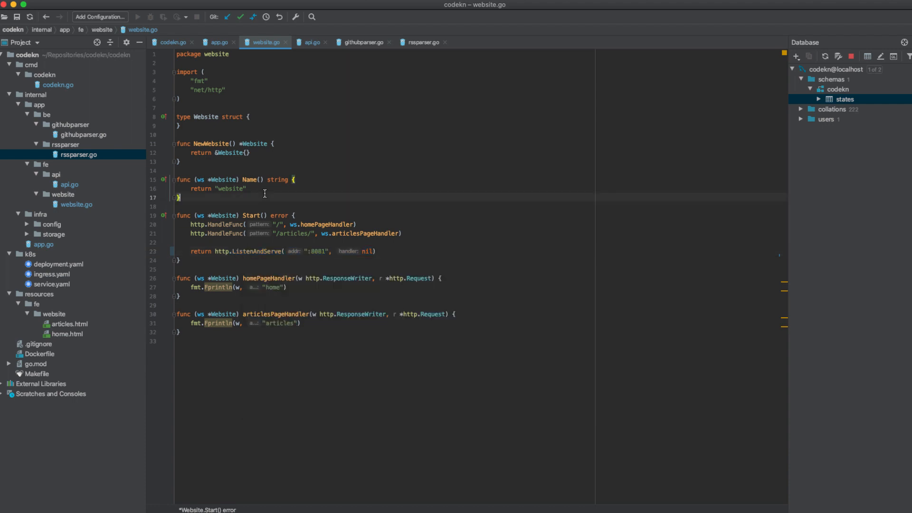
{"action": "left_click", "coordinate": [218, 42]}
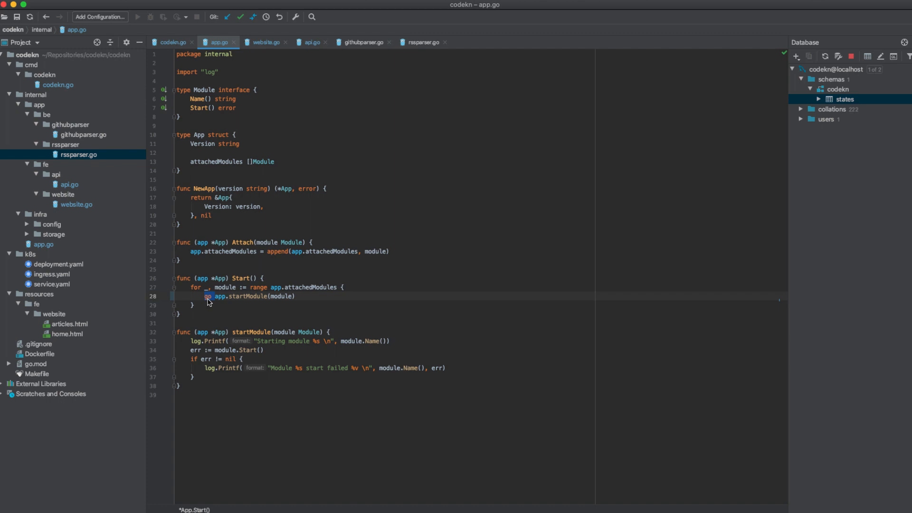
Step: Review api.go's Name and Start methods, then return to codekn.go's module flag declarations
{"action": "left_click", "coordinate": [312, 41]}
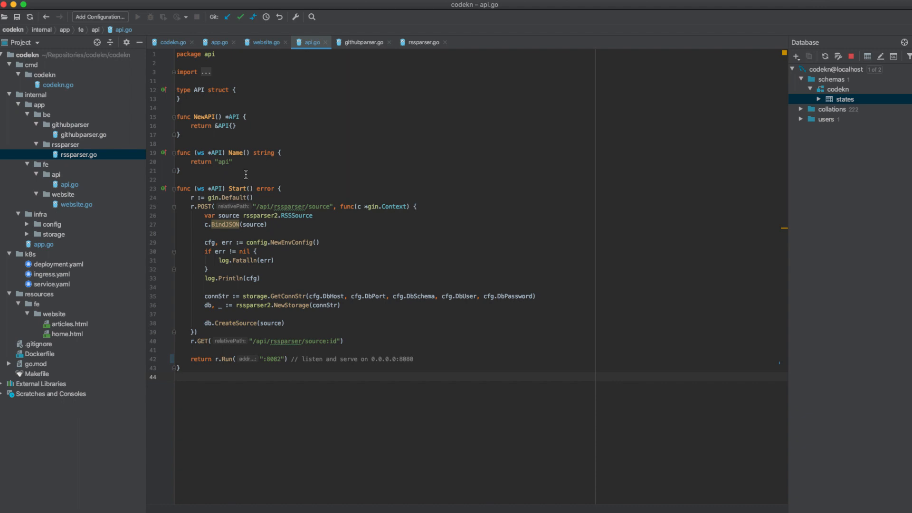
{"action": "left_click", "coordinate": [172, 42]}
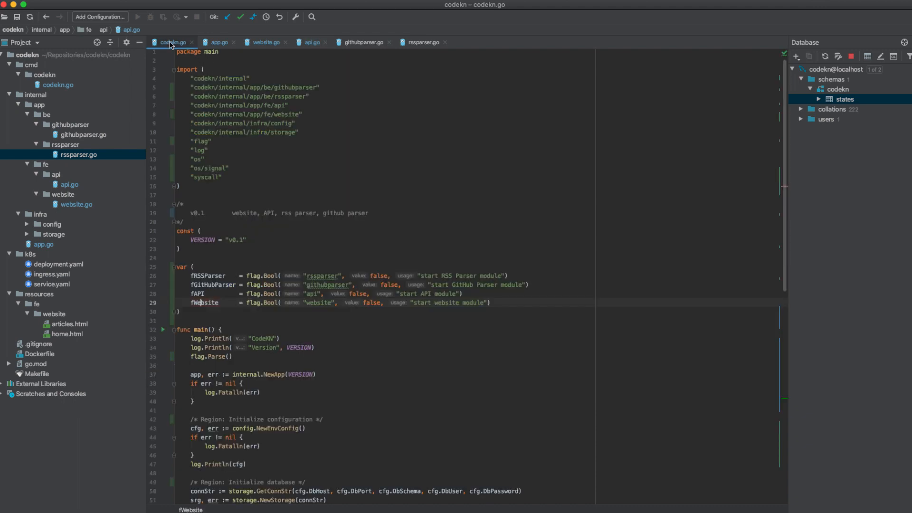
{"action": "scroll", "scroll_direction": "down", "scroll_amount": 3}
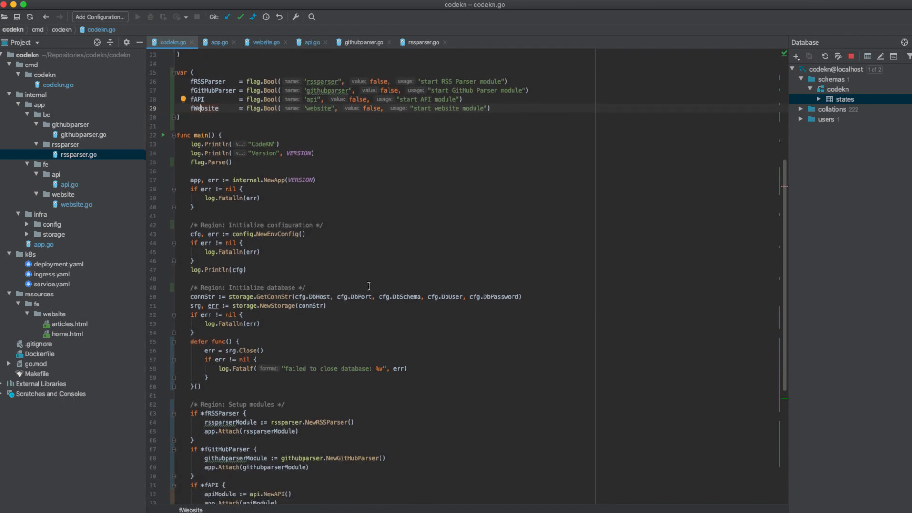
{"action": "scroll", "scroll_direction": "up", "scroll_amount": 3}
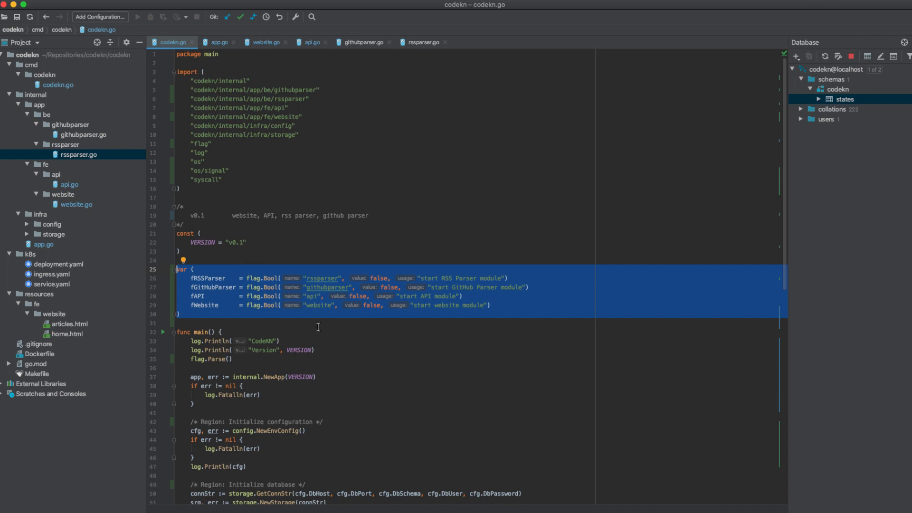
{"action": "scroll", "scroll_direction": "down", "scroll_amount": 3}
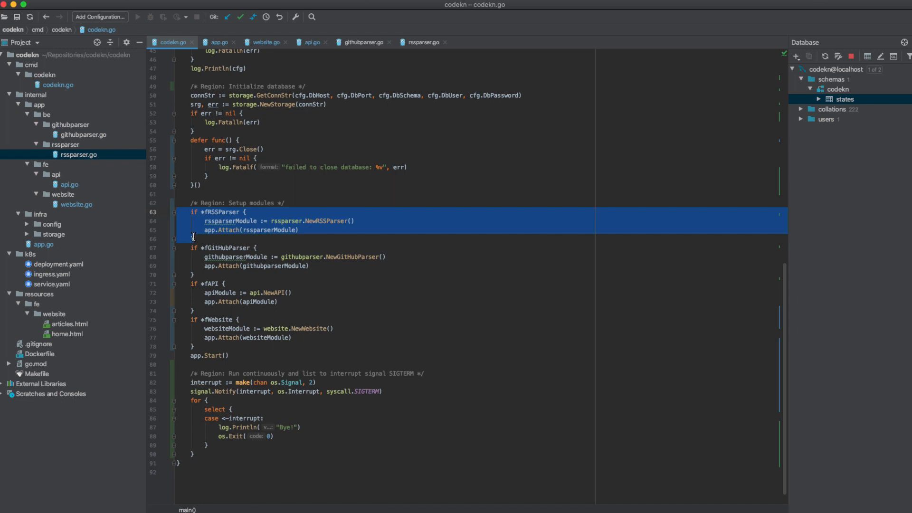
{"action": "left_click", "coordinate": [219, 212]}
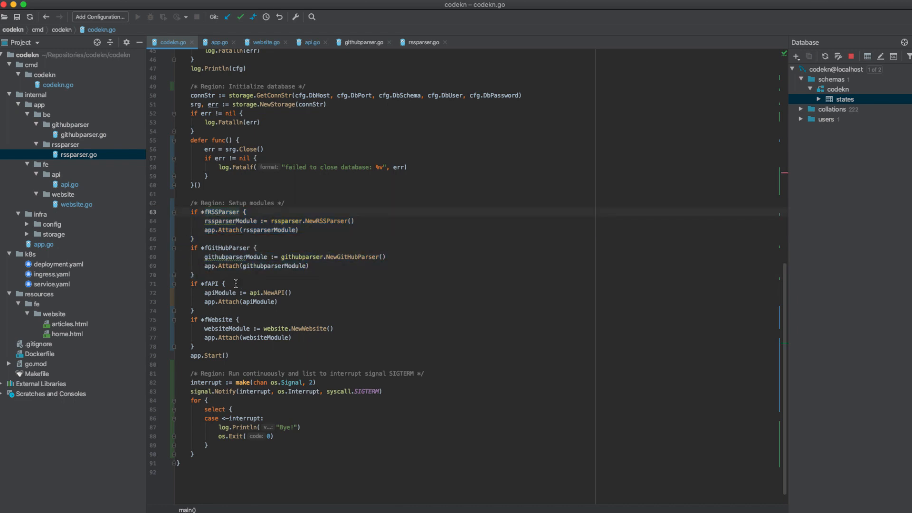
{"action": "mouse_move", "coordinate": [219, 301]}
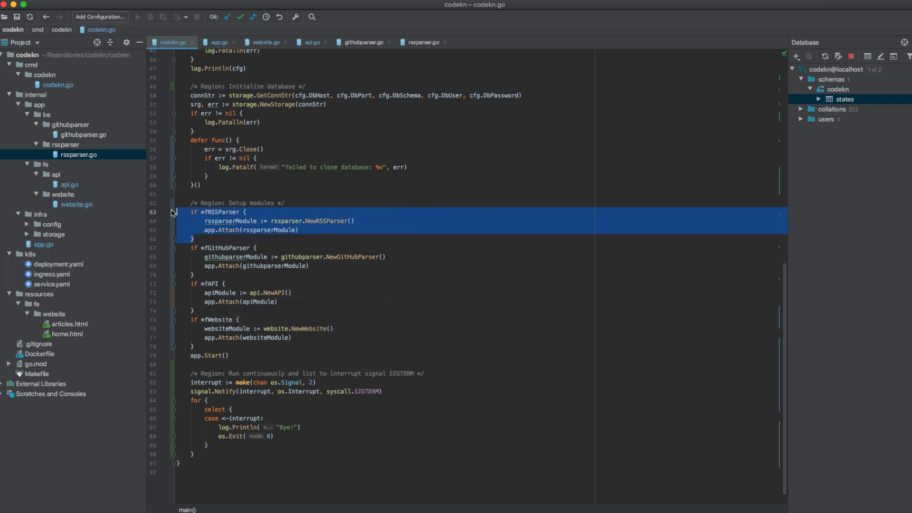
{"action": "mouse_move", "coordinate": [302, 256]}
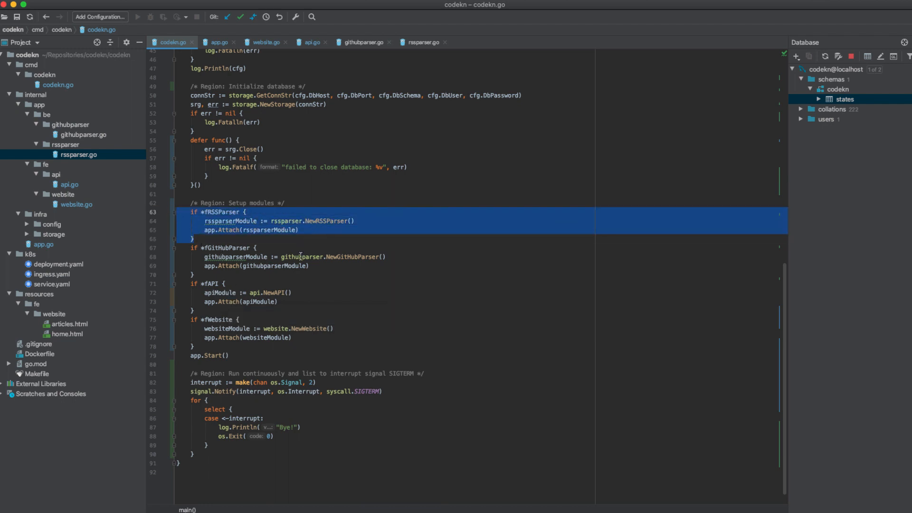
{"action": "left_click", "coordinate": [208, 355]}
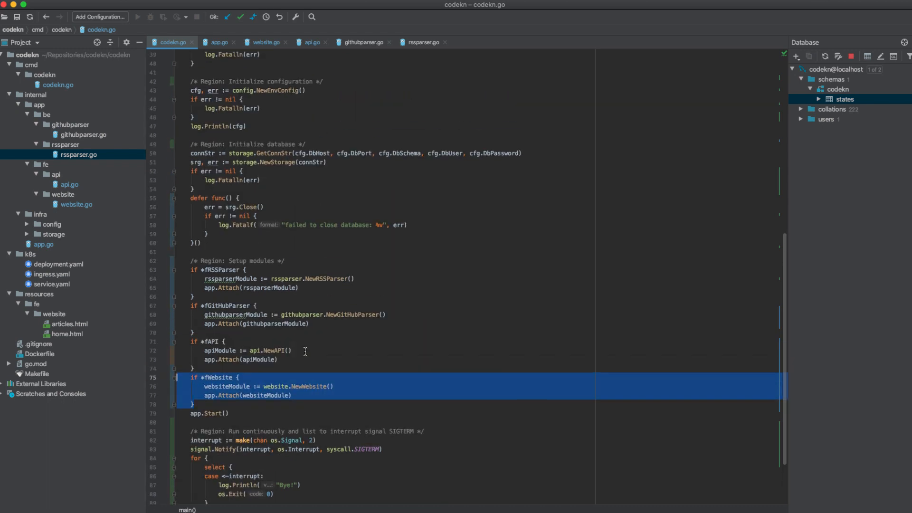
{"action": "mouse_move", "coordinate": [209, 243]}
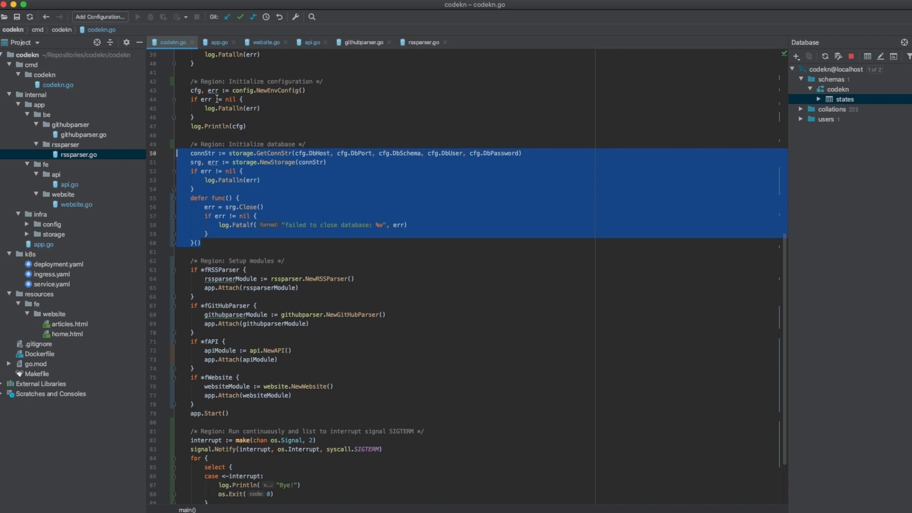
{"action": "mouse_move", "coordinate": [278, 287]}
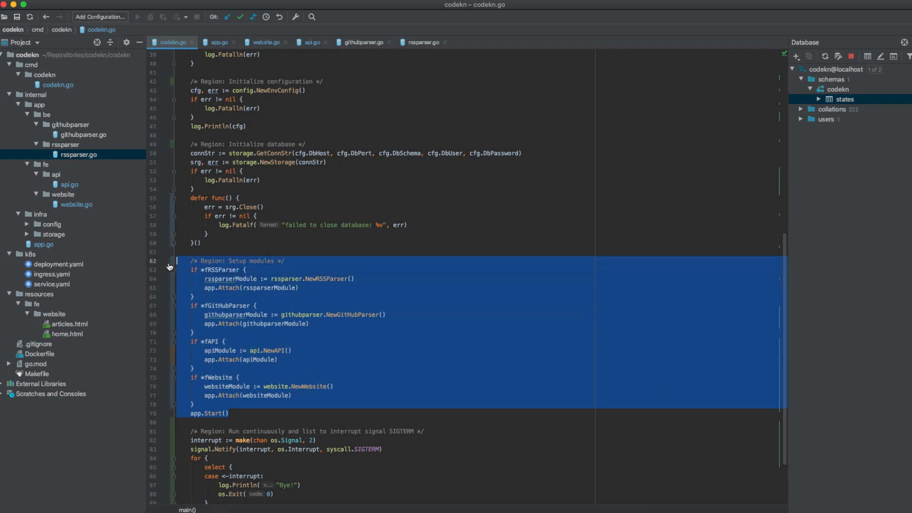
{"action": "mouse_move", "coordinate": [229, 314]}
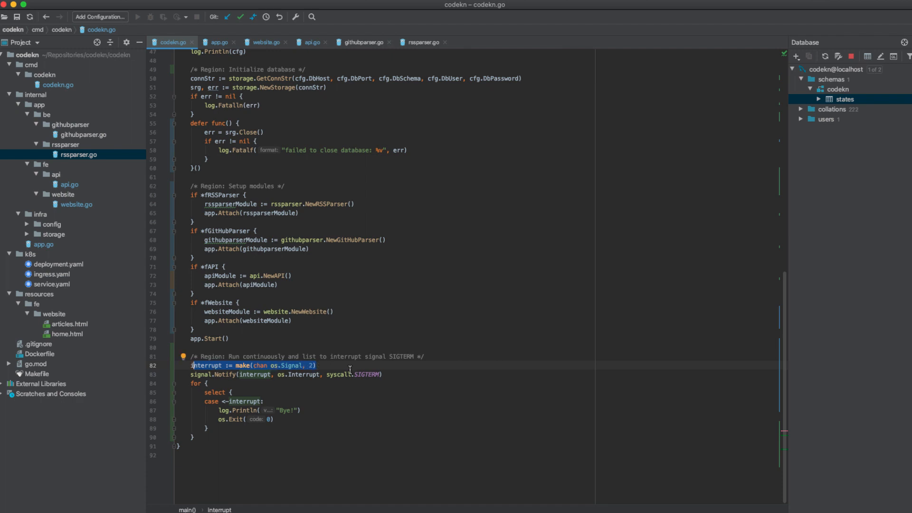
{"action": "left_click", "coordinate": [264, 400]}
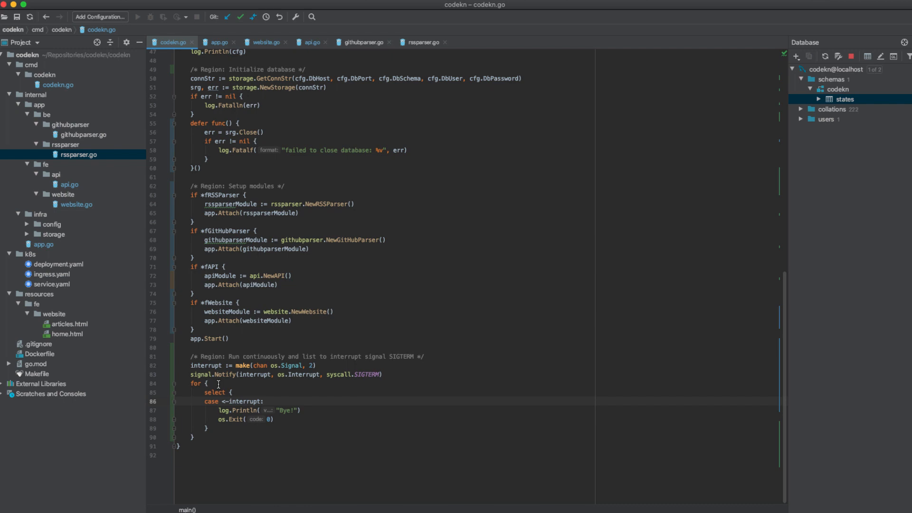
{"action": "mouse_move", "coordinate": [265, 375]}
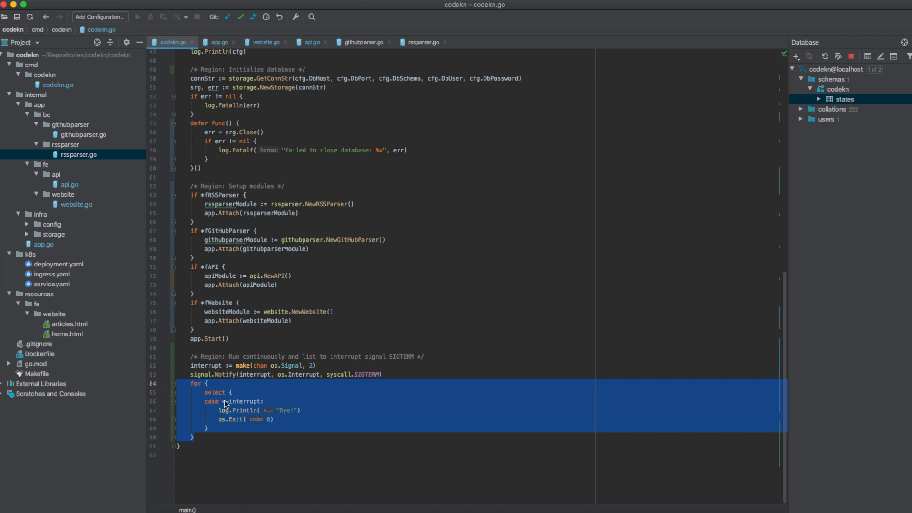
Step: Deselect the interrupt-handling for loop in codekn.go before moving to the terminal
{"action": "left_click", "coordinate": [235, 429]}
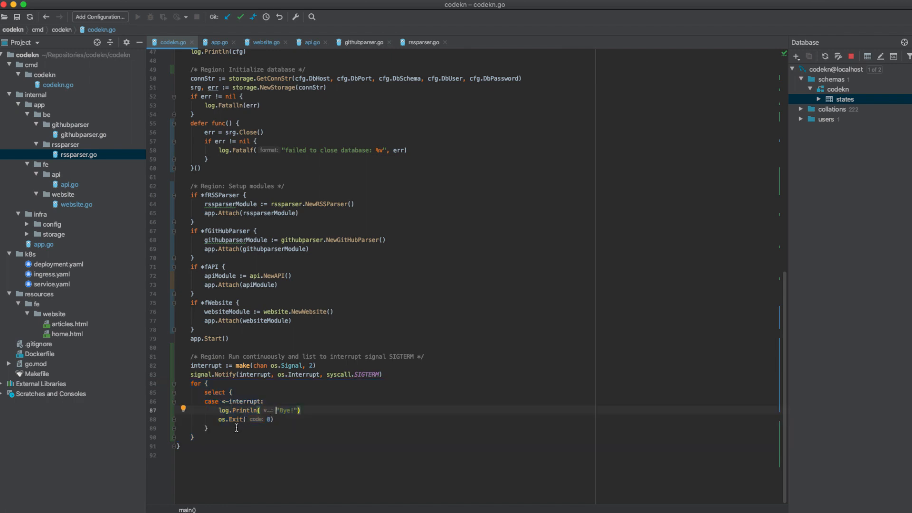
{"action": "left_click", "coordinate": [269, 419]}
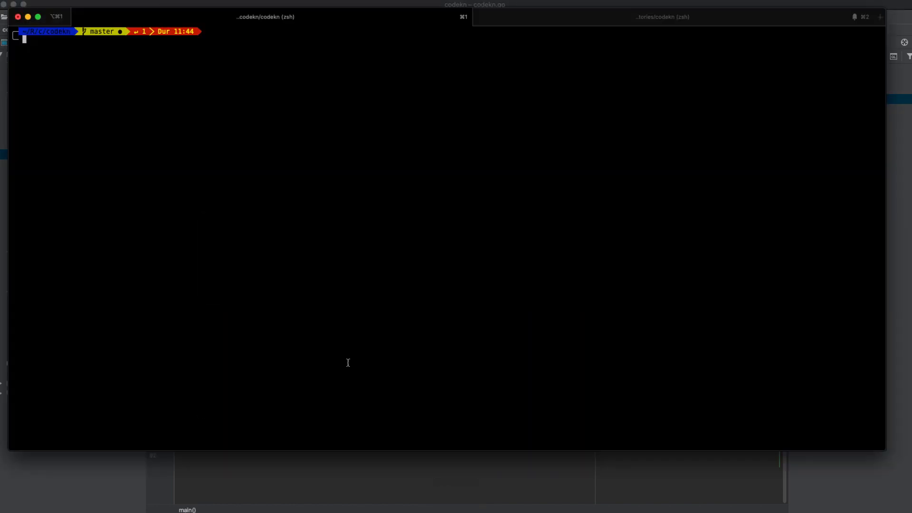
Step: Run 'go run cmd/codekn/codekn.go -website -api' serving on :8082 and check localhost:8082 in the browser
{"action": "type", "text": "go run cmd/codekn/codekn.go -website -api -rssparser -githubparser"}
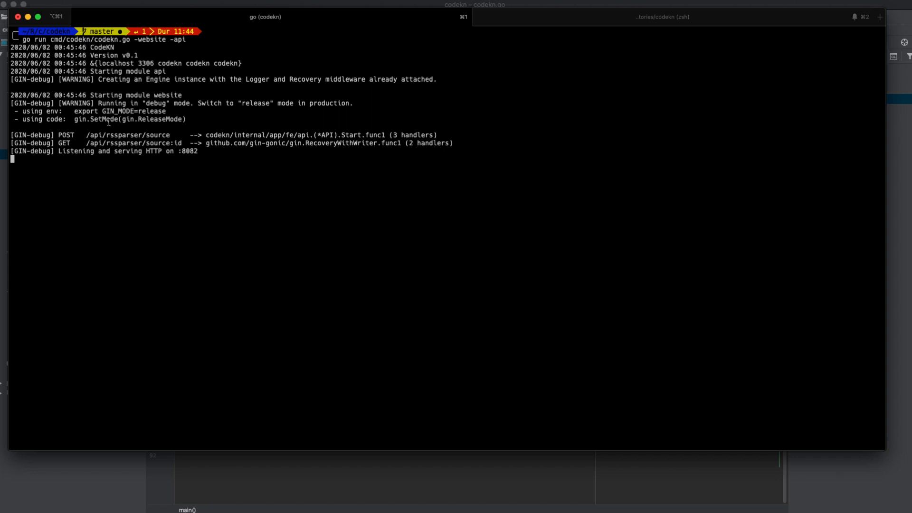
{"action": "mouse_move", "coordinate": [103, 143]}
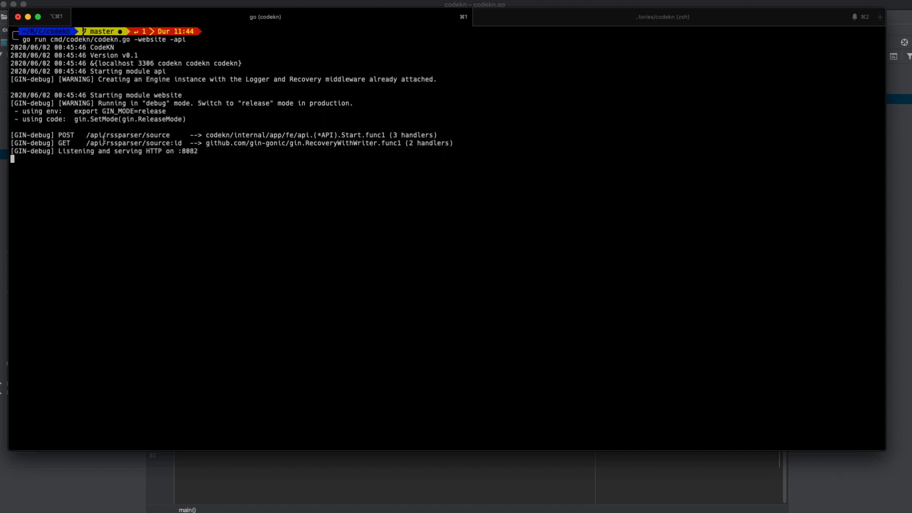
{"action": "double_click", "coordinate": [126, 71]}
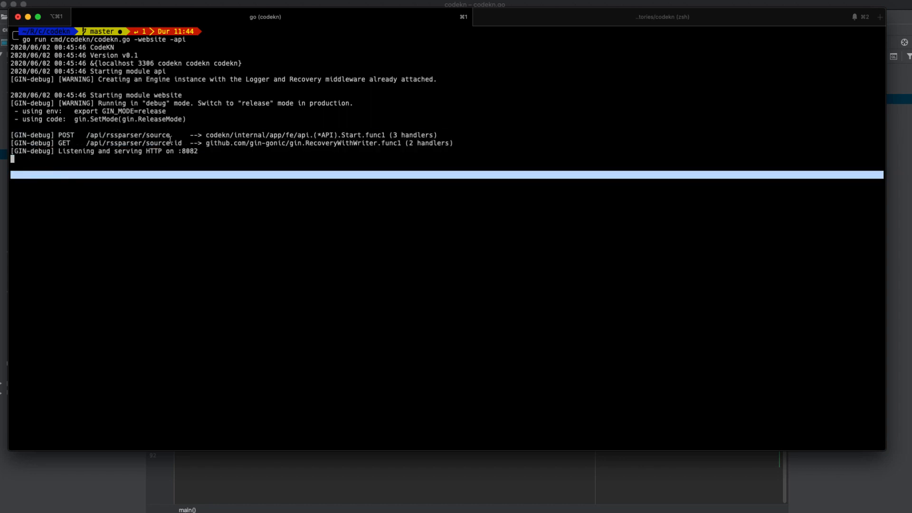
{"action": "key", "text": "cmd+tab"}
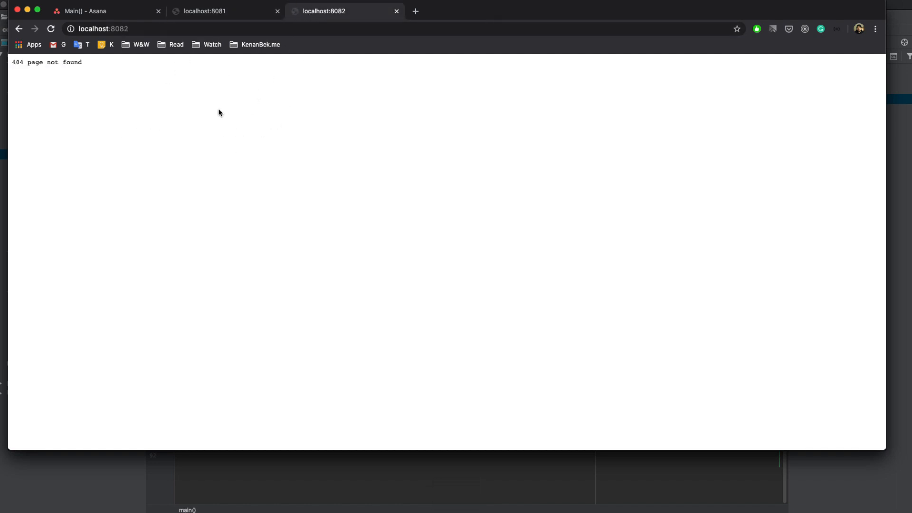
{"action": "mouse_move", "coordinate": [314, 17]}
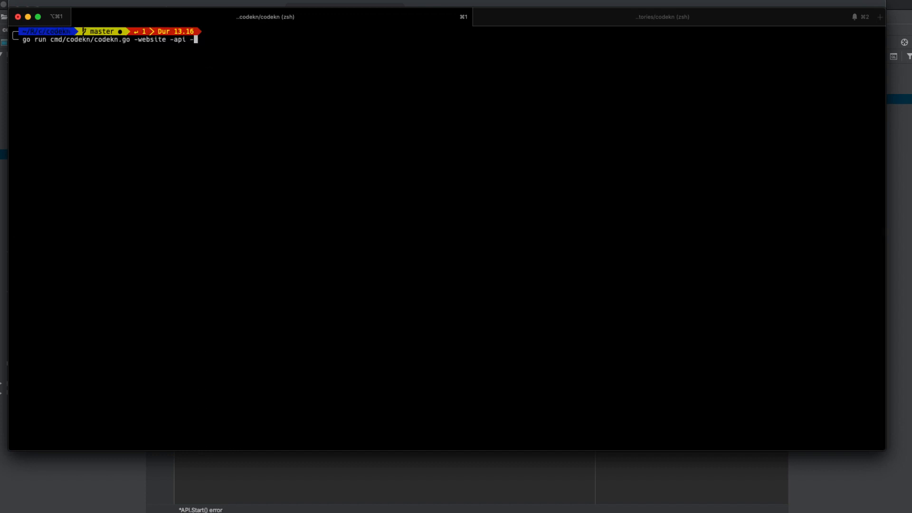
Step: Run codekn with -website -api -rssparser -githubparser and review the logged RSS feed items
{"action": "type", "text": "rssparse"}
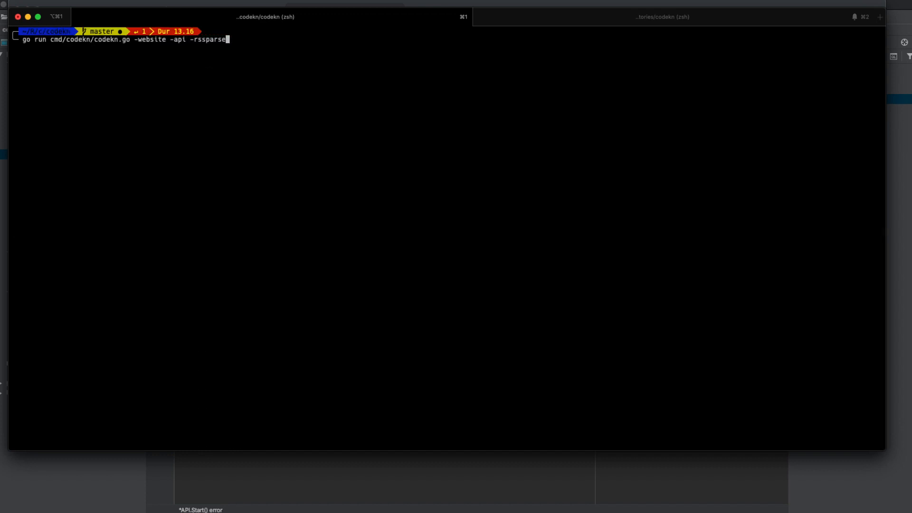
{"action": "type", "text": "r -github"}
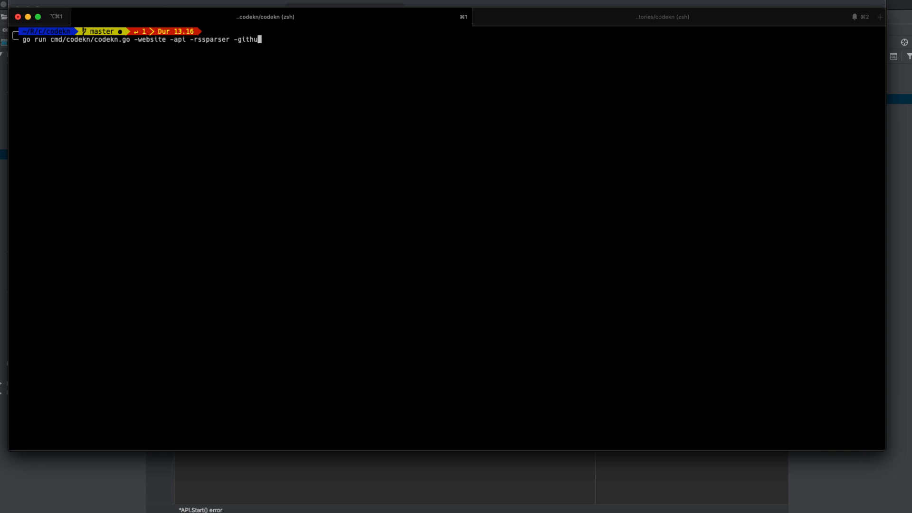
{"action": "type", "text": "bparser"}
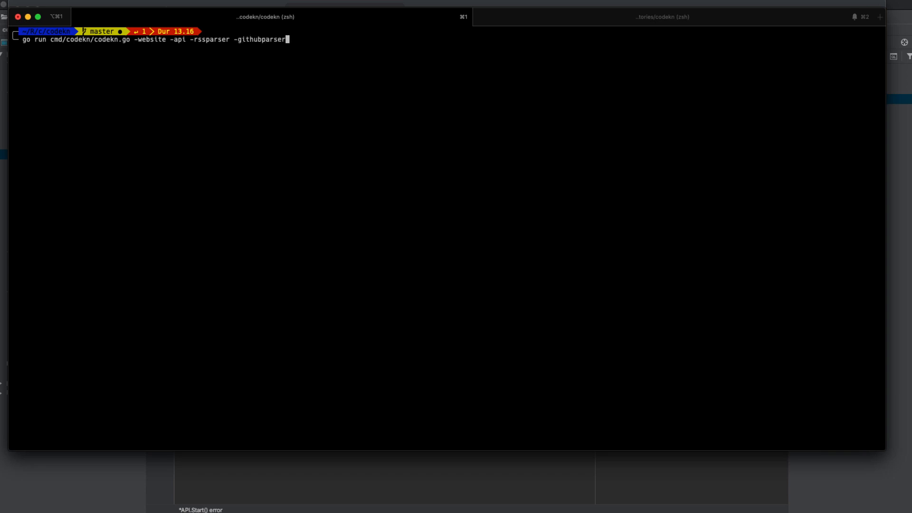
{"action": "key", "text": "Return"}
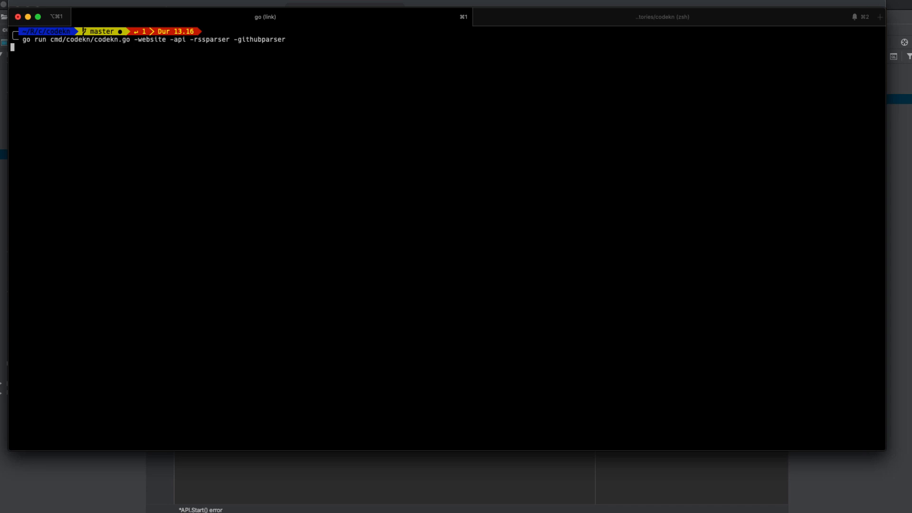
{"action": "key", "text": "Return"}
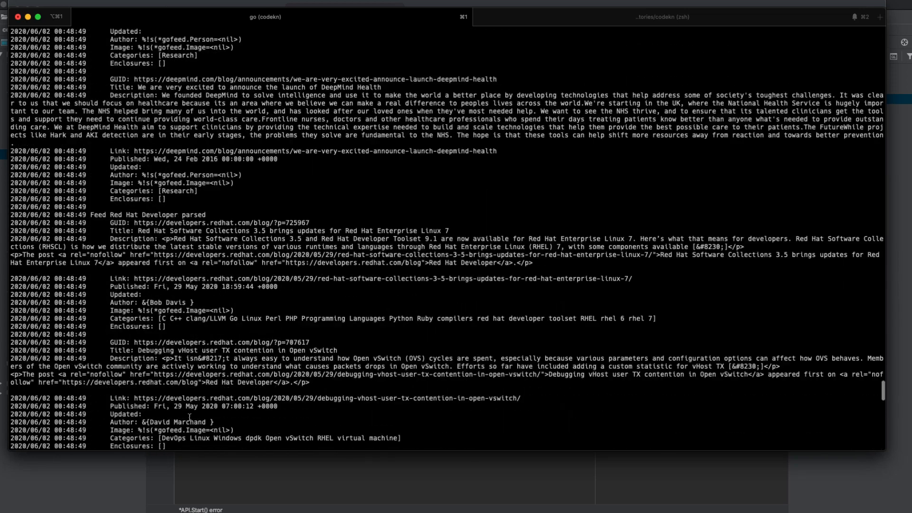
{"action": "scroll", "scroll_direction": "up", "scroll_amount": 3}
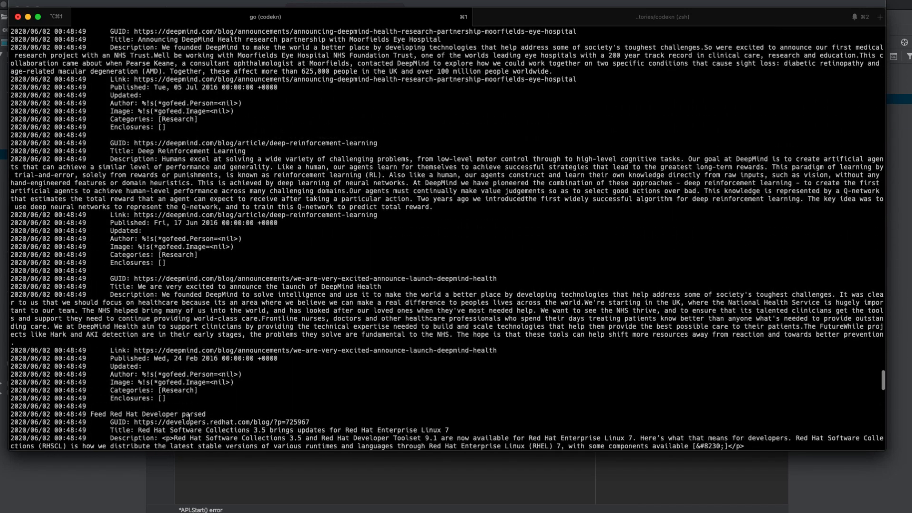
{"action": "scroll", "scroll_direction": "up", "scroll_amount": 3}
{"action": "type", "text": "go run cmd/codekn/codekn.go -website -githubparser"}
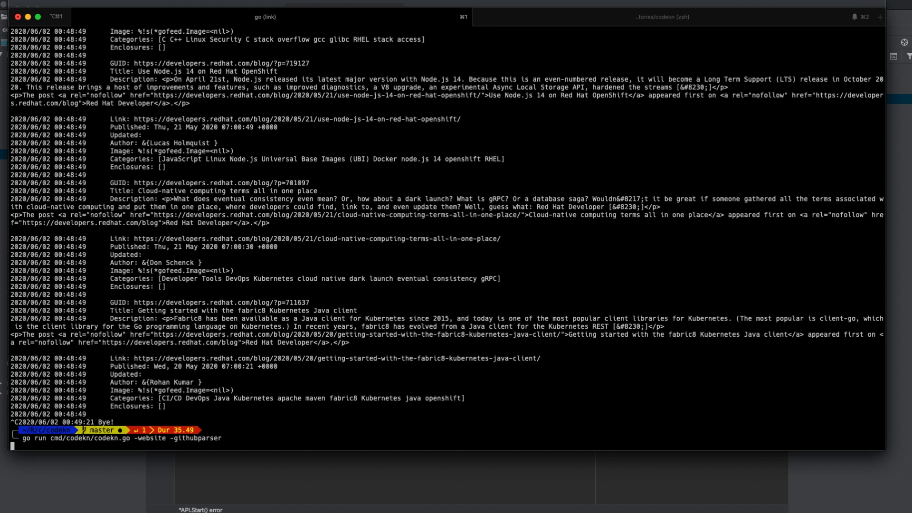
Step: Run codekn with only website and githubparser modules, listing top GitHub users, then switch to the browser
{"action": "key", "text": "Return"}
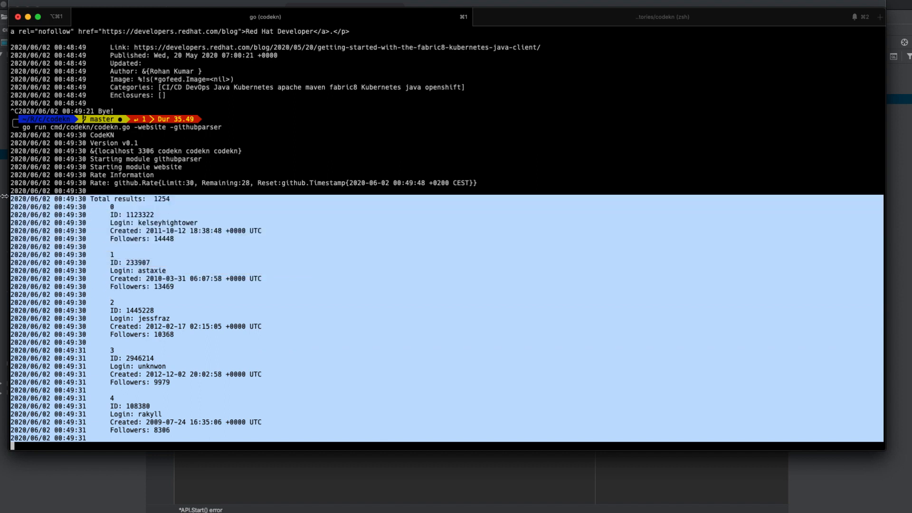
{"action": "mouse_move", "coordinate": [172, 288]}
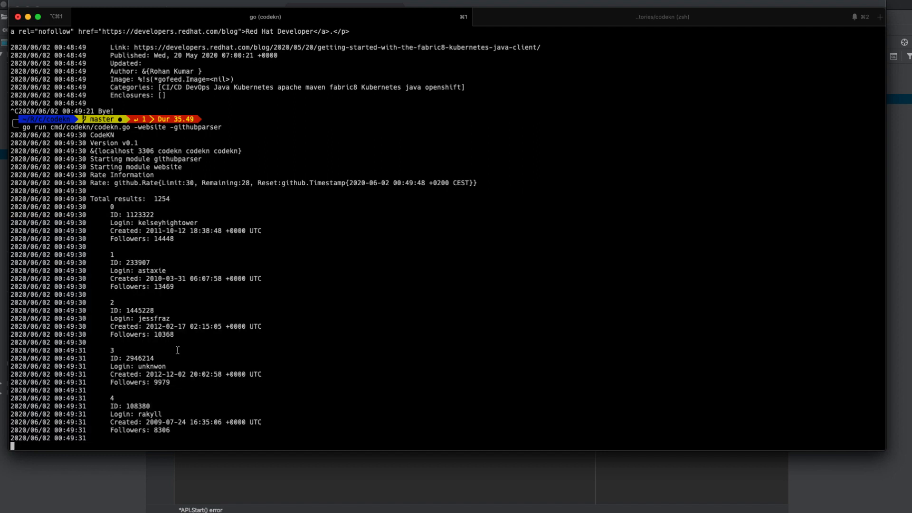
{"action": "key", "text": "cmd+tab"}
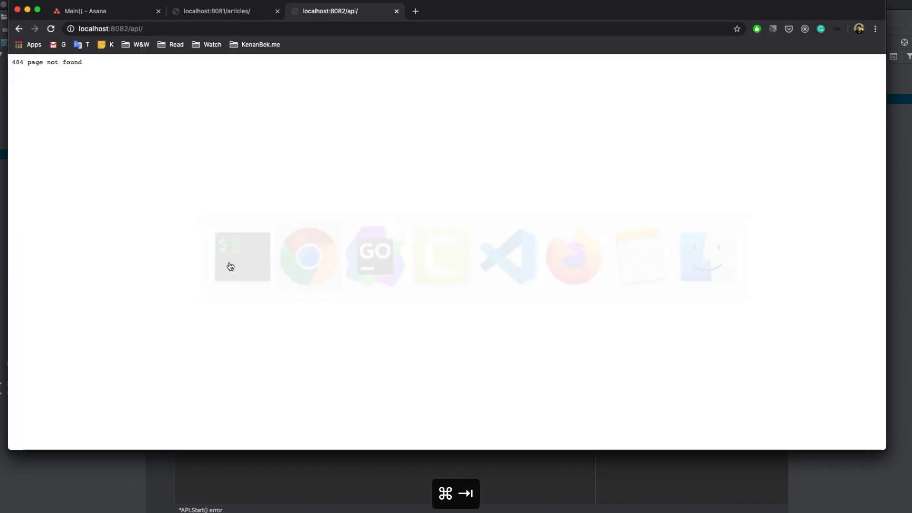
Step: Return to GoLand, review the Module interface in app.go, then reopen codekn.go at the deferred database close
{"action": "left_click", "coordinate": [224, 11]}
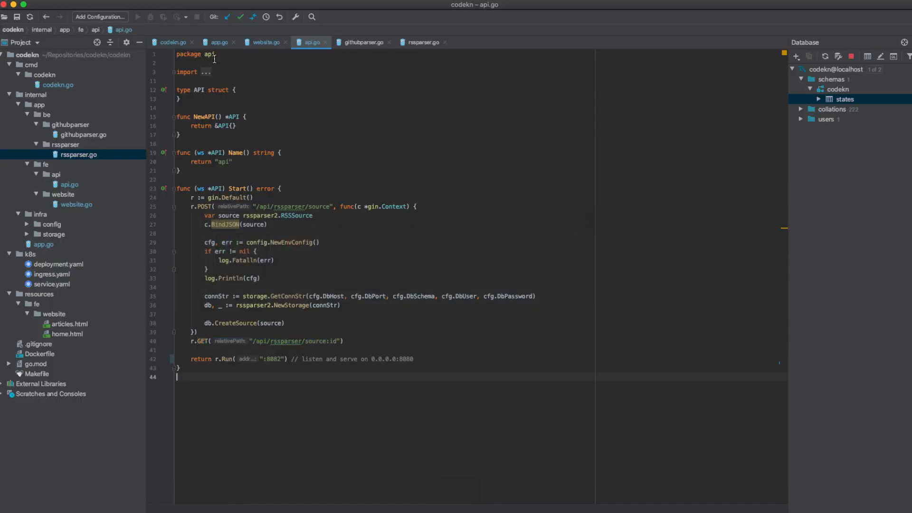
{"action": "left_click", "coordinate": [219, 42]}
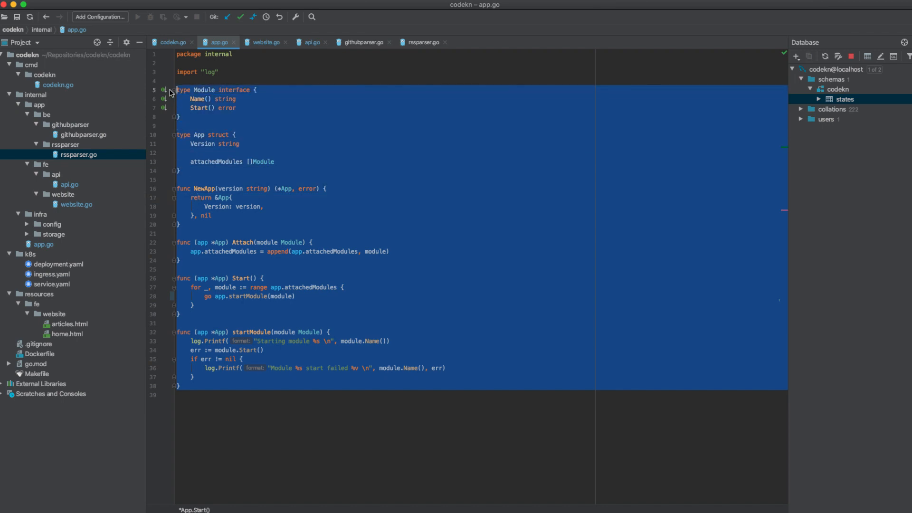
{"action": "left_click", "coordinate": [172, 42]}
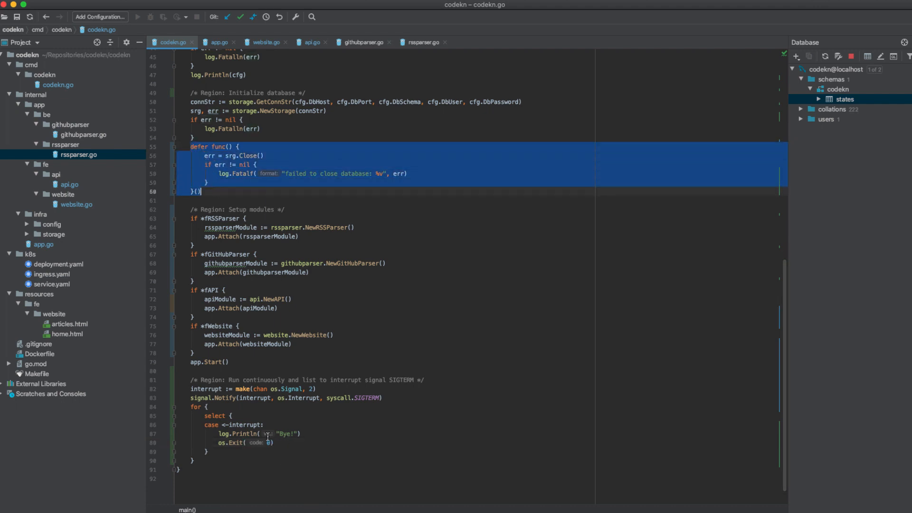
{"action": "left_click", "coordinate": [236, 173]}
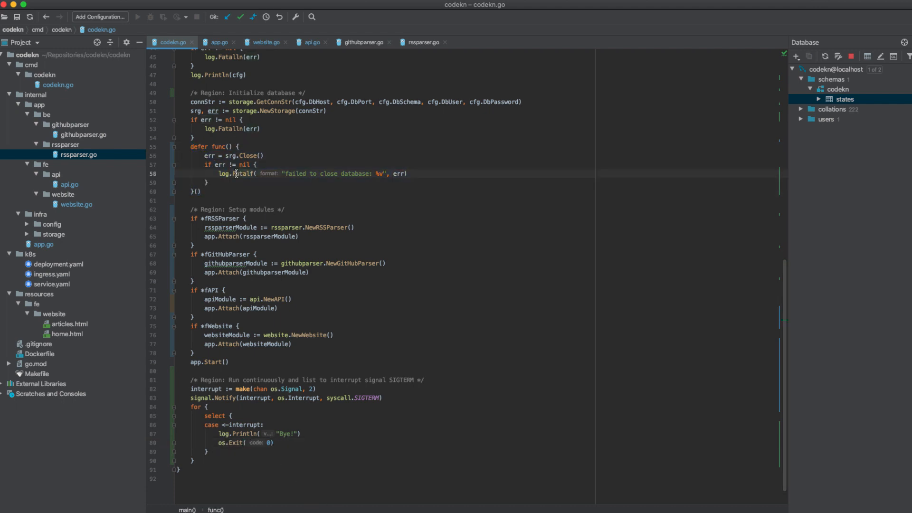
{"action": "scroll", "scroll_direction": "up", "scroll_amount": 3}
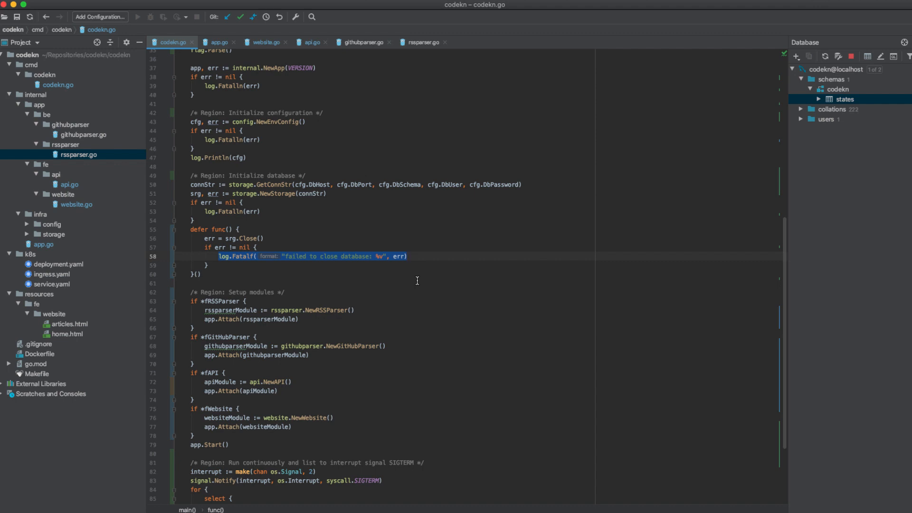
{"action": "mouse_move", "coordinate": [283, 165]}
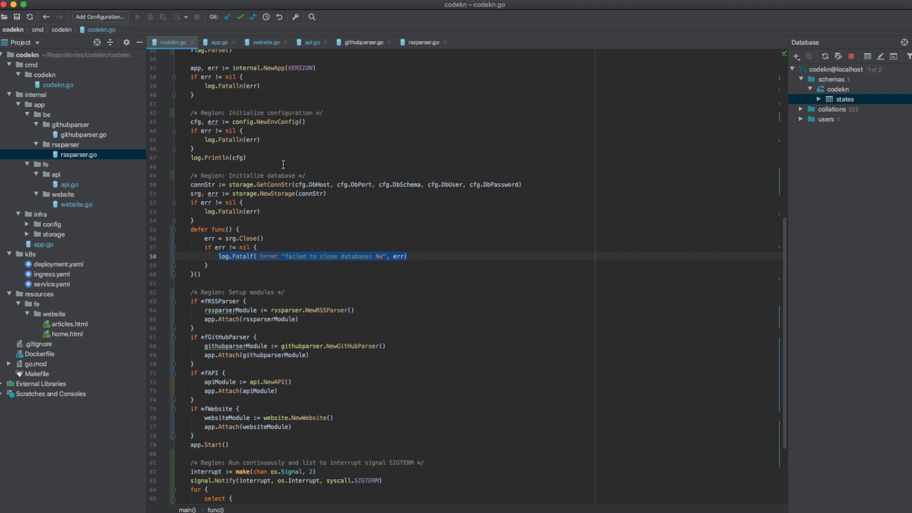
{"action": "left_click", "coordinate": [265, 42]}
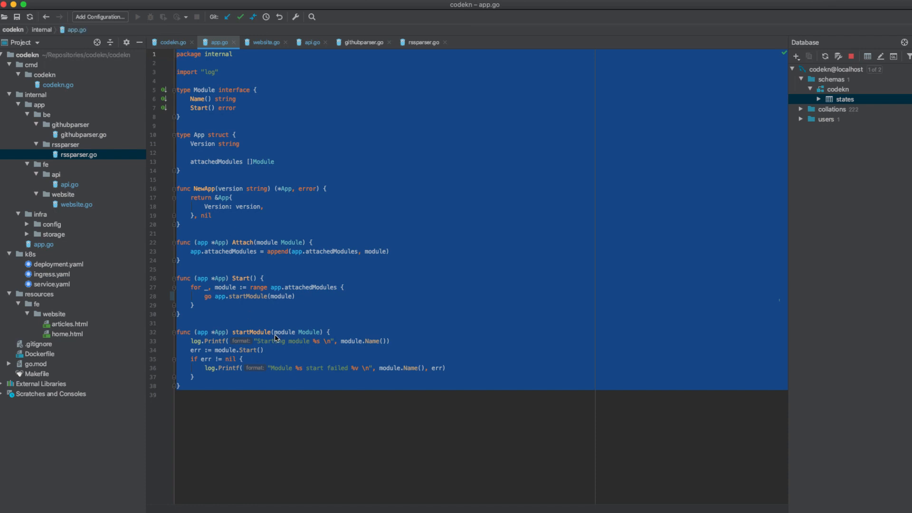
{"action": "left_click", "coordinate": [186, 242]}
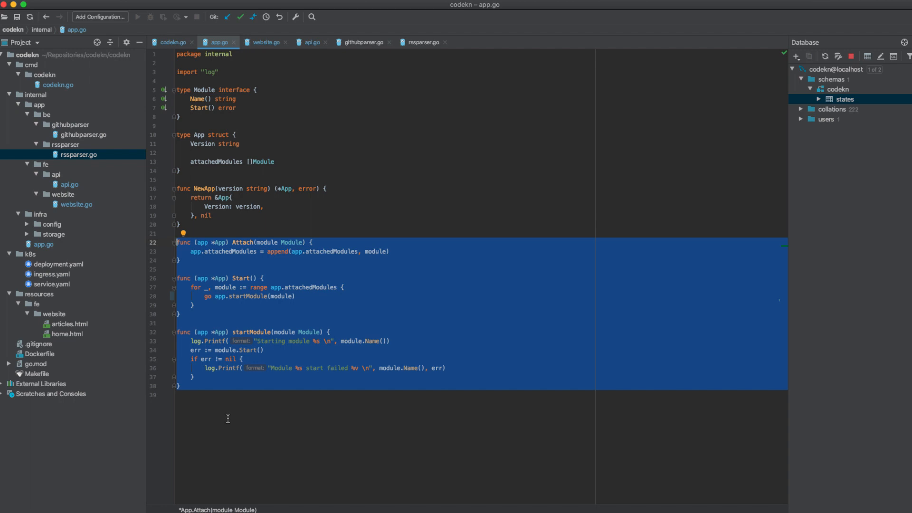
{"action": "left_click", "coordinate": [170, 41]}
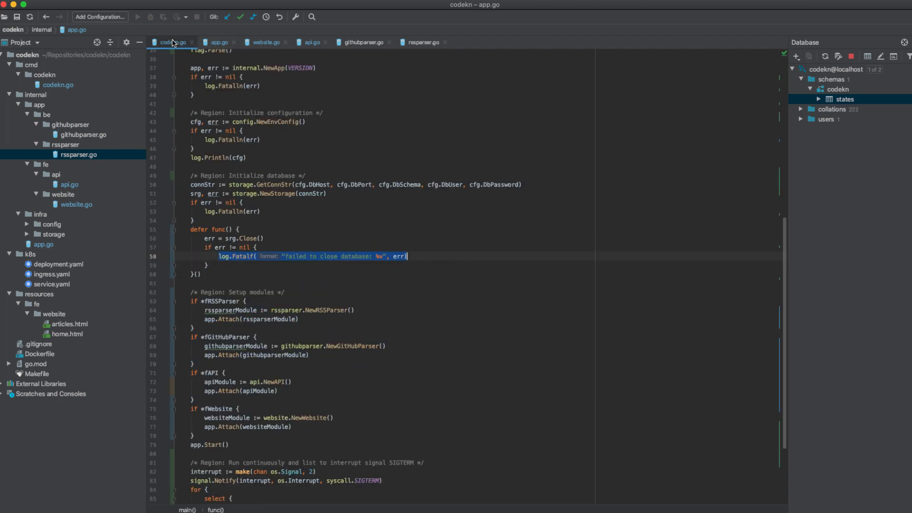
{"action": "scroll", "scroll_direction": "down", "scroll_amount": 3}
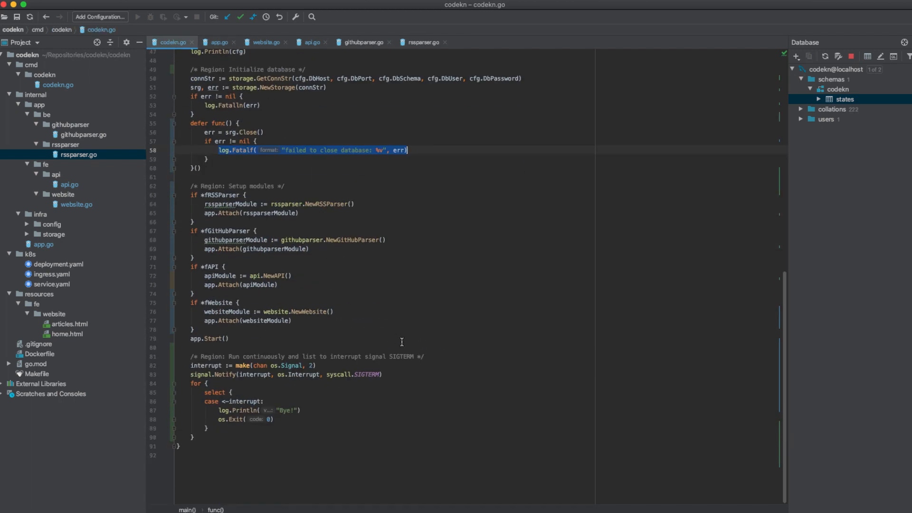